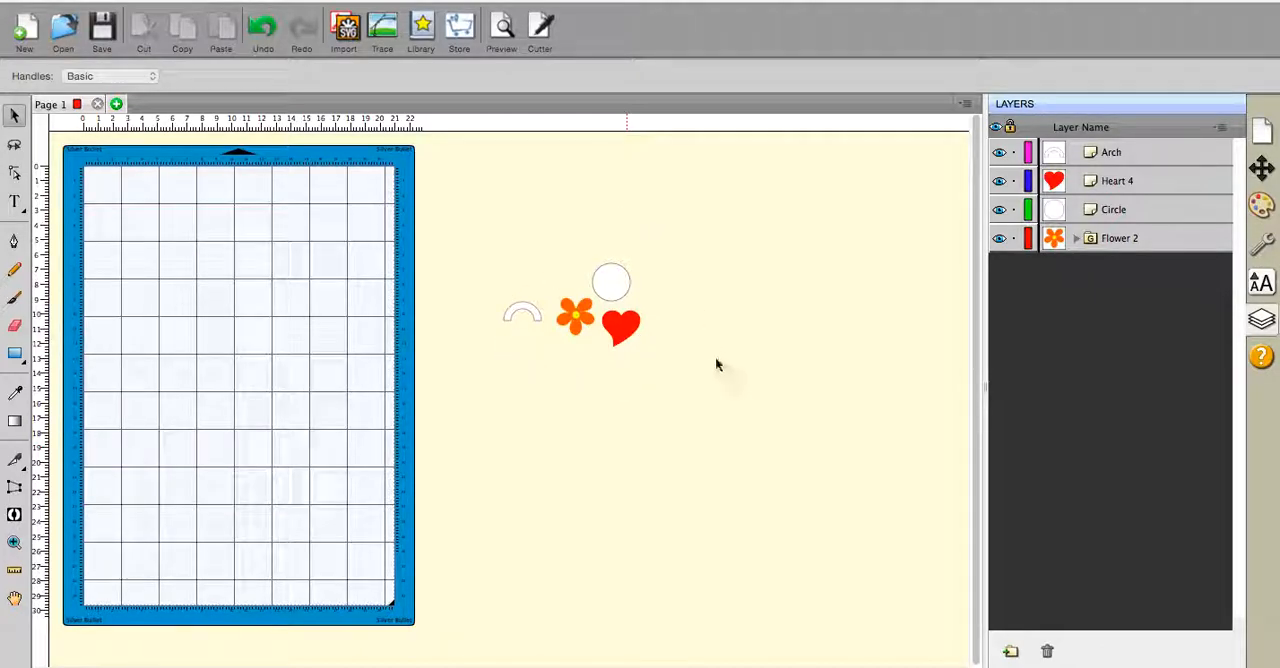
mouse_move(543, 350)
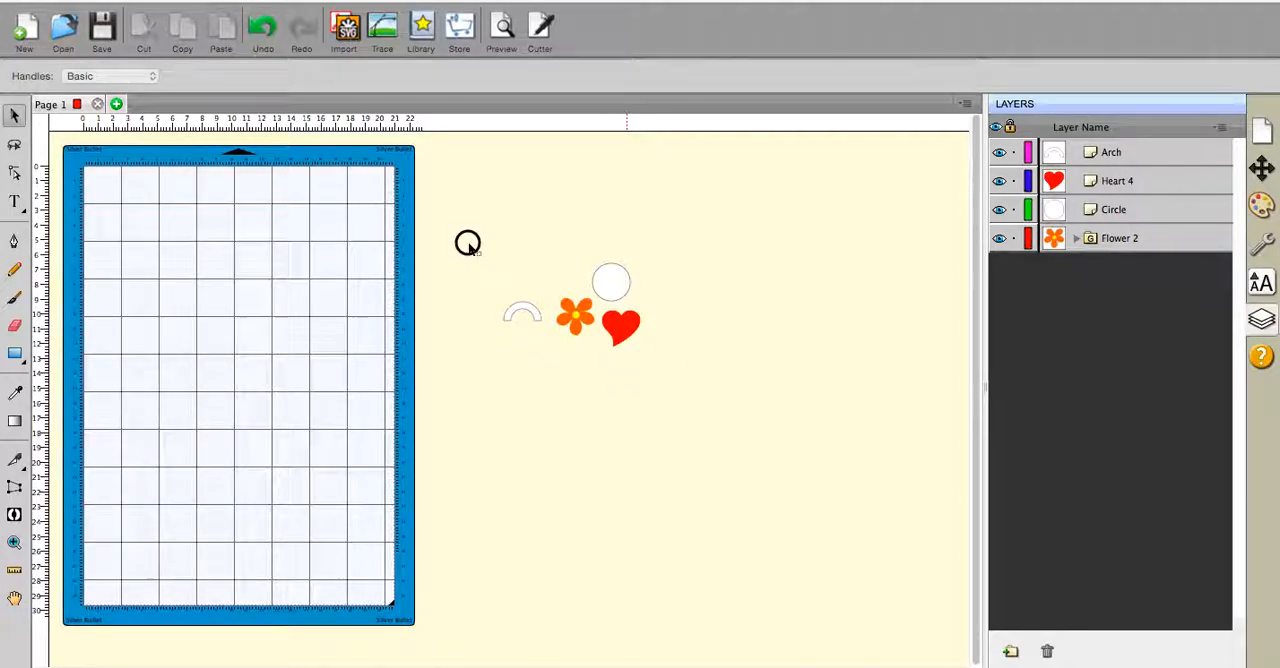
Select the arch, flower, circle and heart shapes together on the canvas
left_click(420, 30)
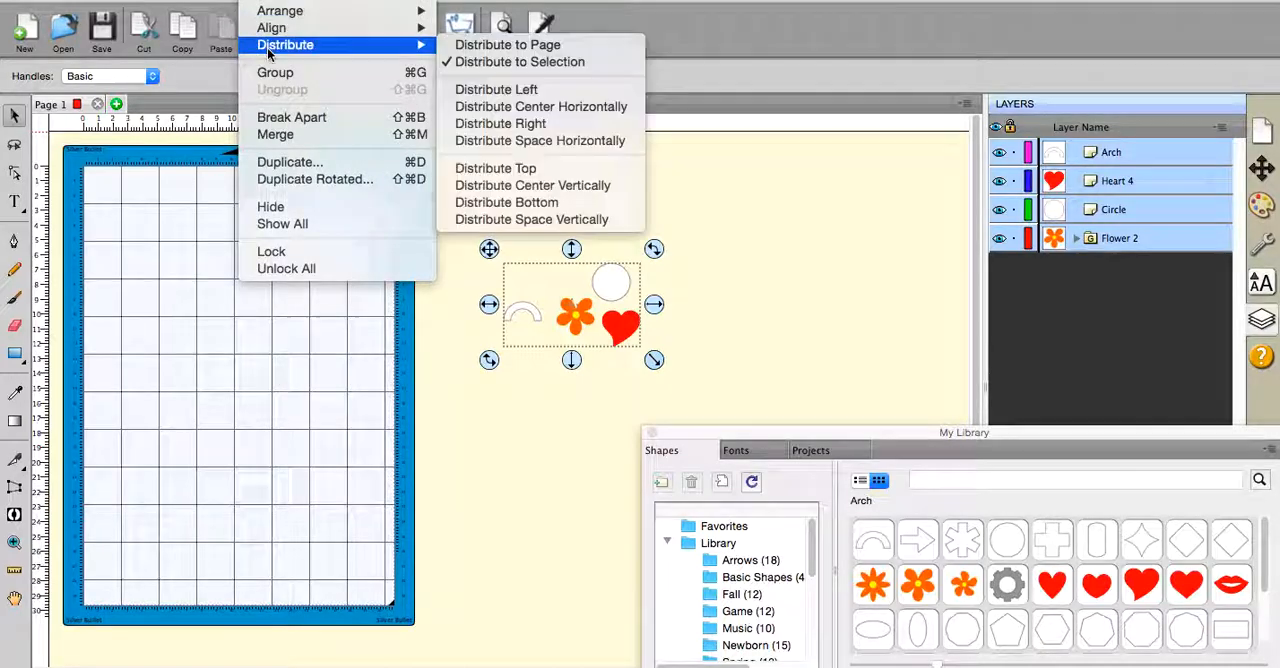
mouse_move(280, 11)
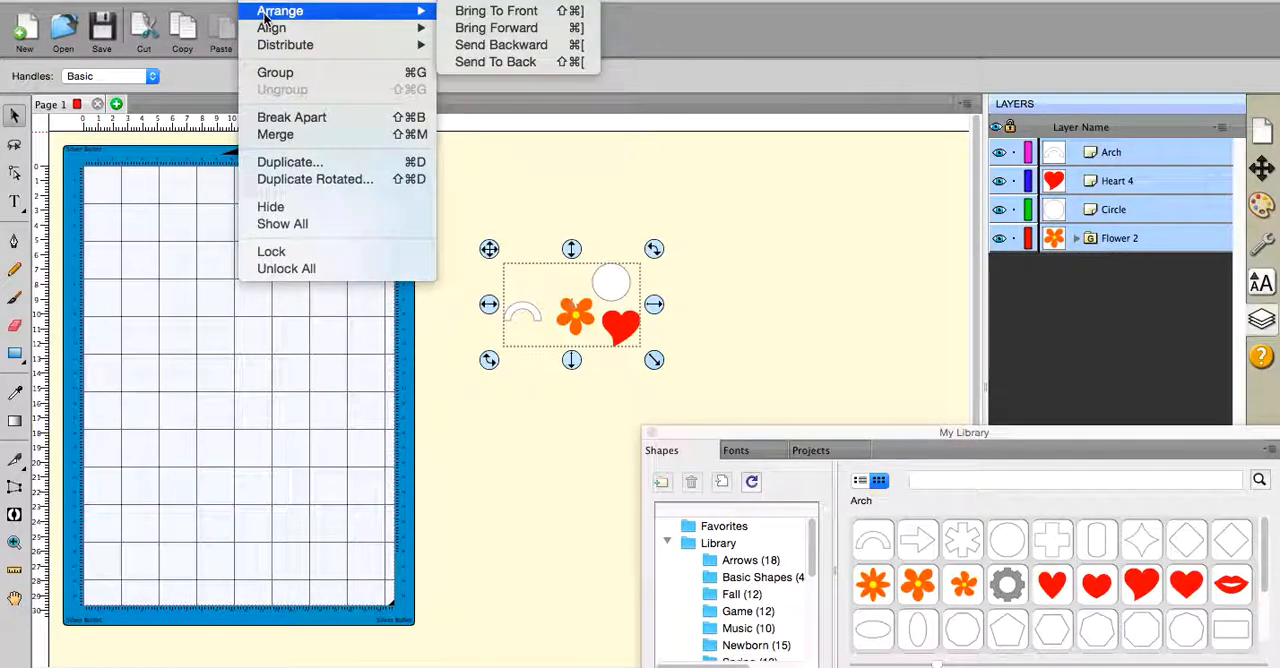
mouse_move(272, 27)
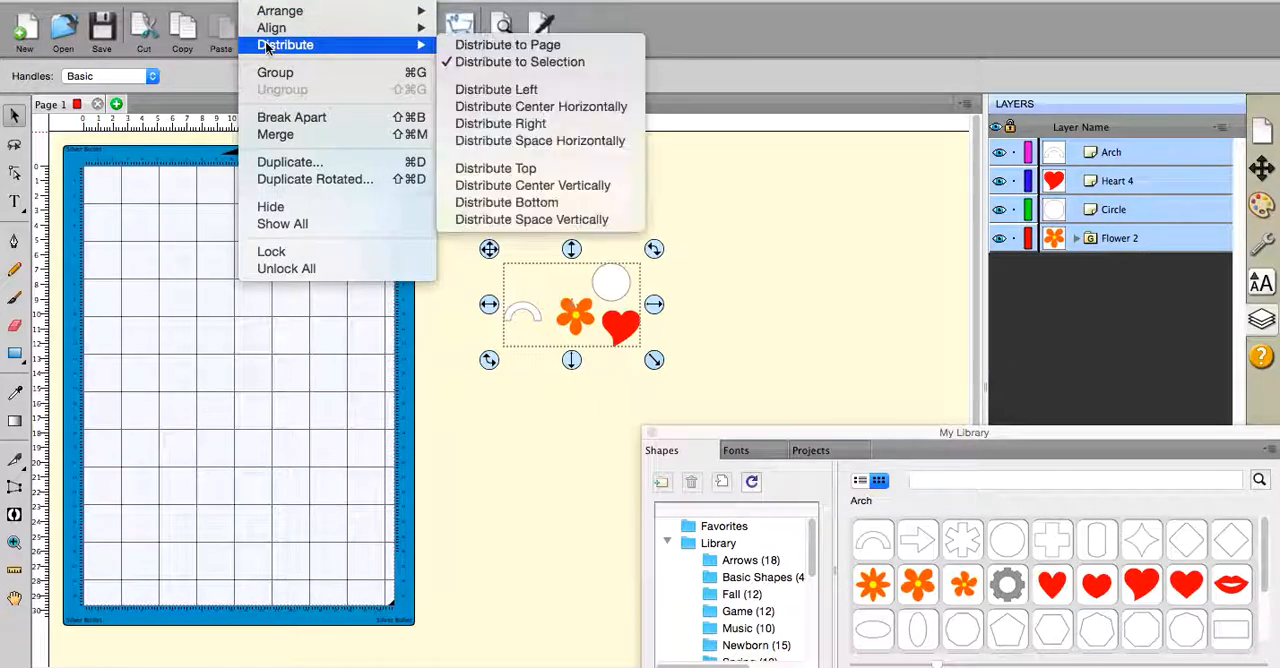
mouse_move(272, 27)
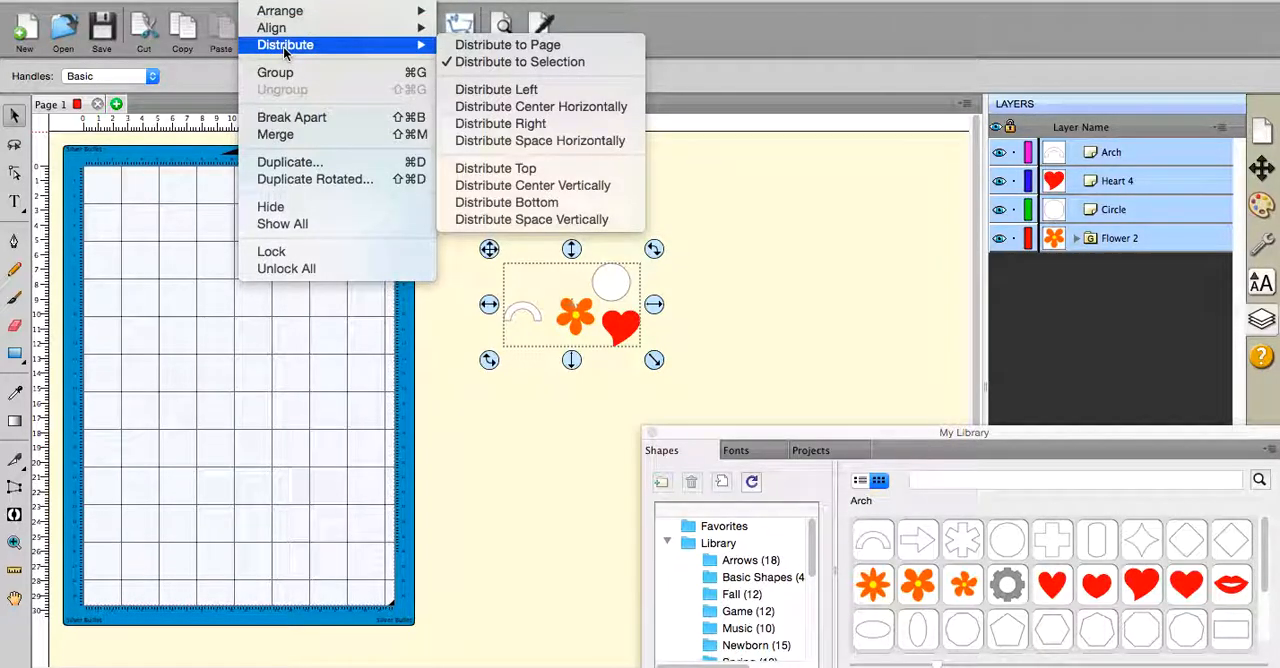
mouse_move(333, 60)
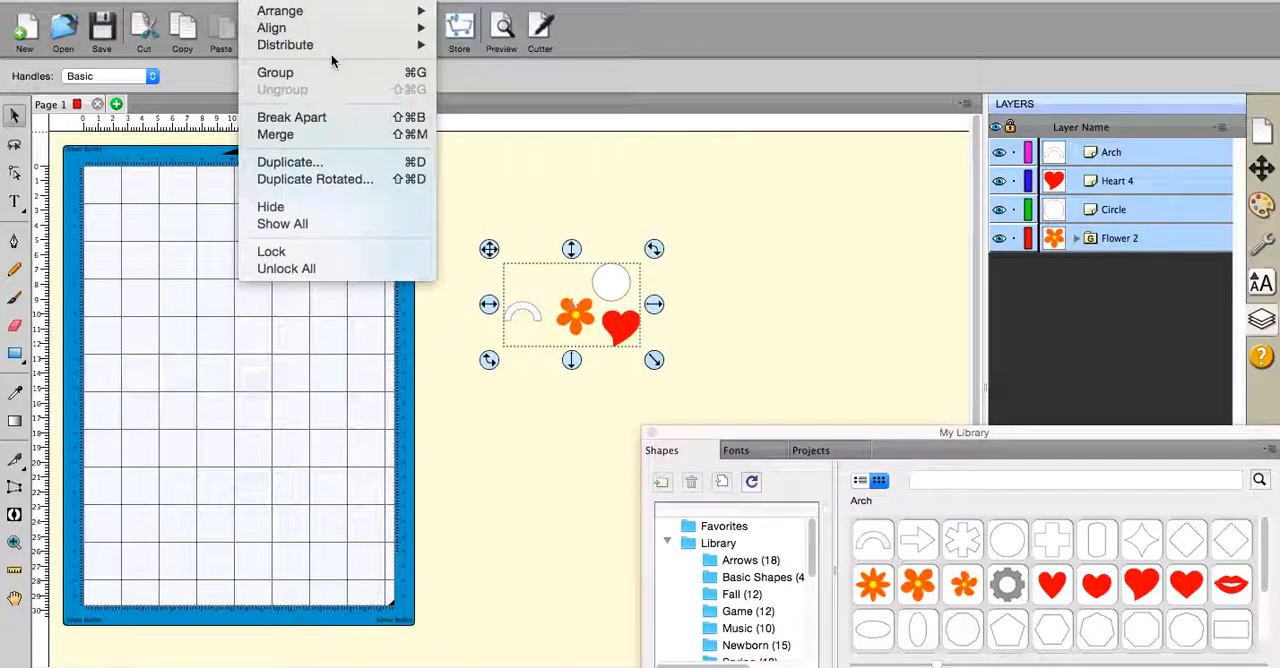
mouse_move(285, 44)
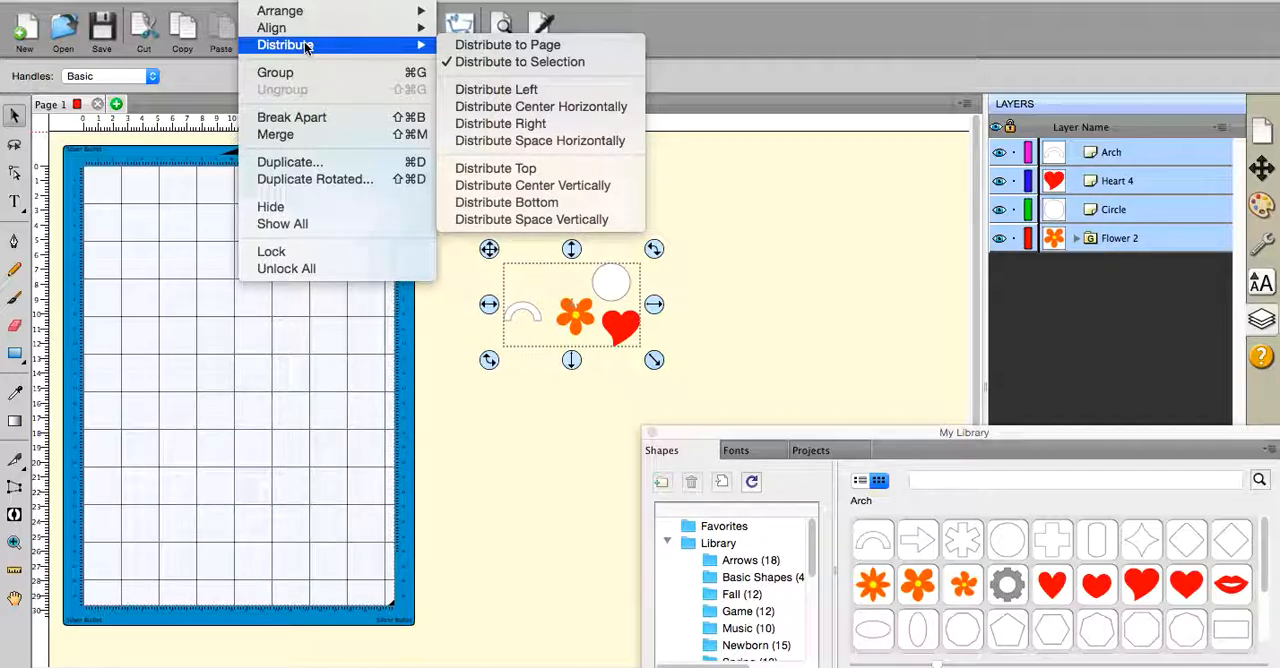
mouse_move(545, 330)
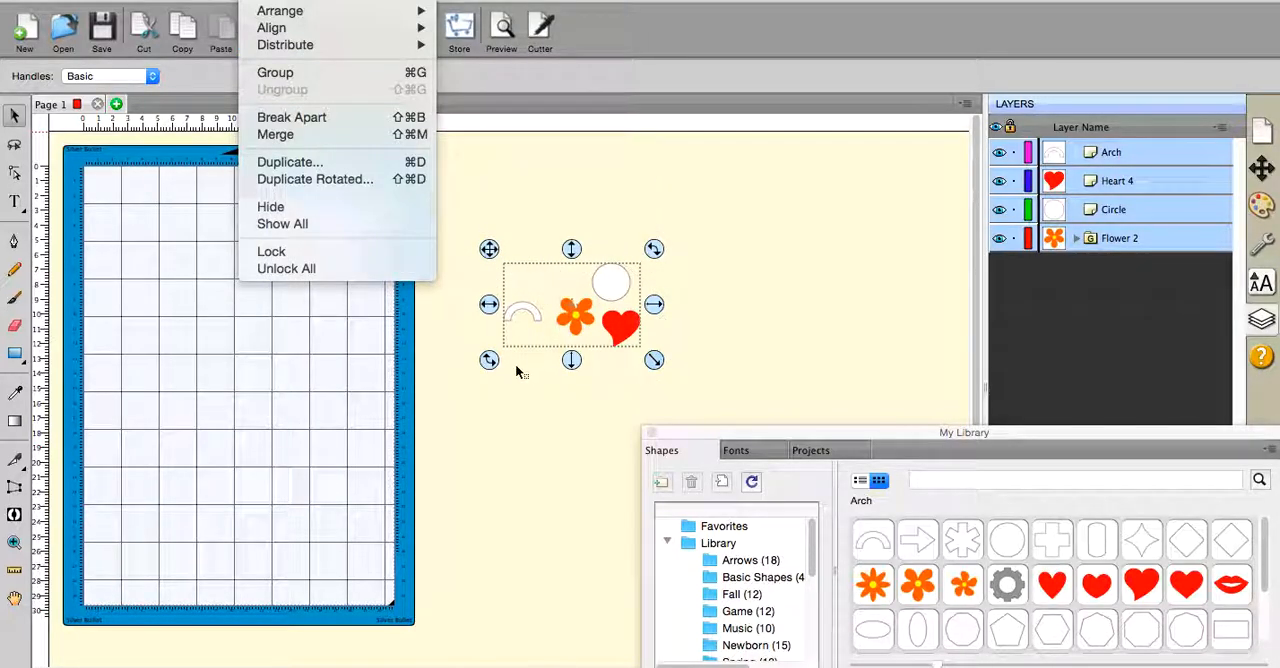
mouse_move(612, 250)
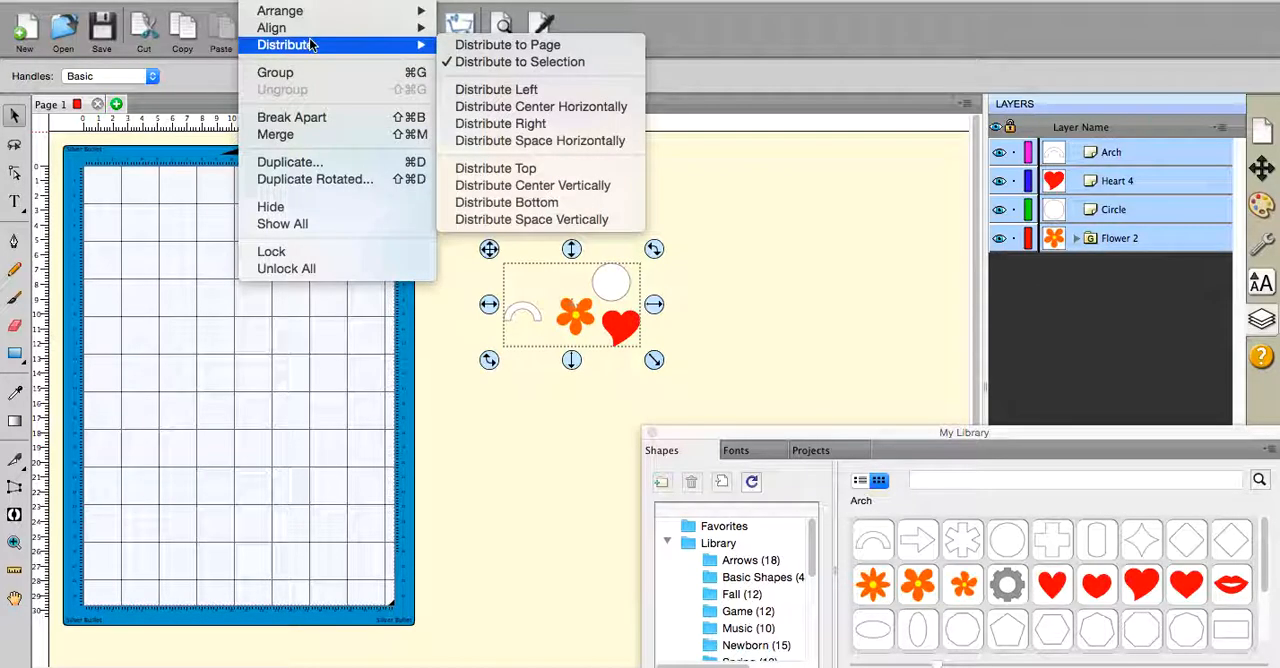
mouse_move(380, 48)
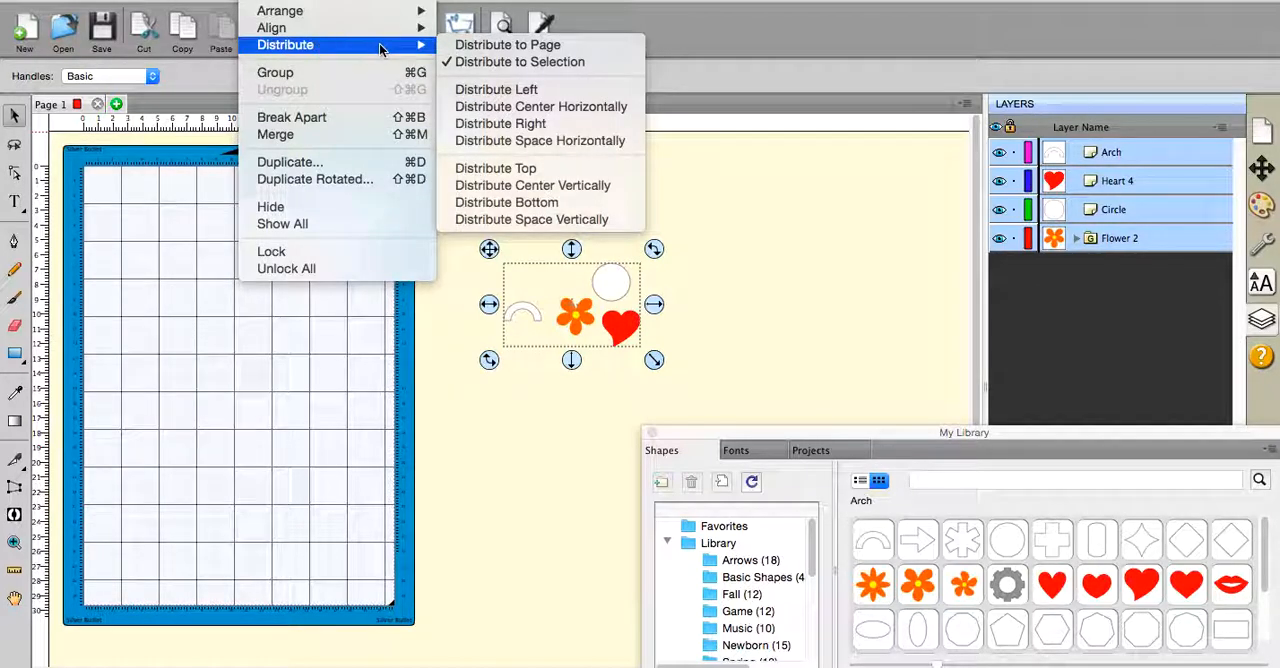
mouse_move(507, 44)
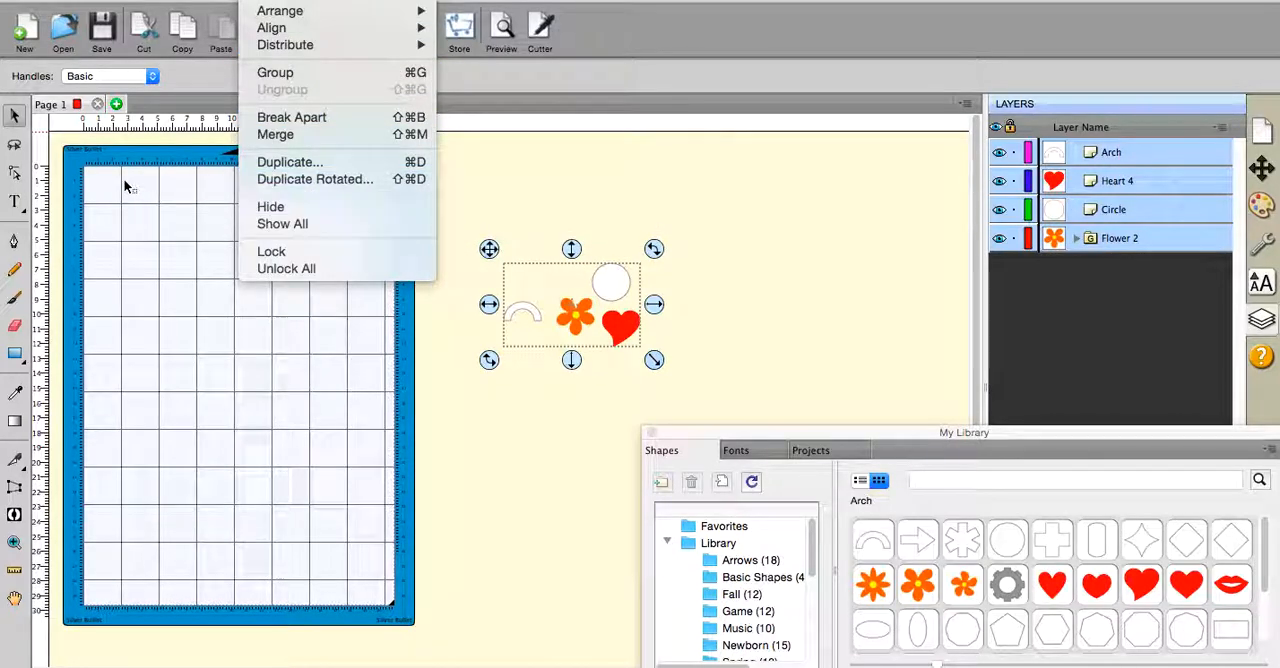
mouse_move(235, 165)
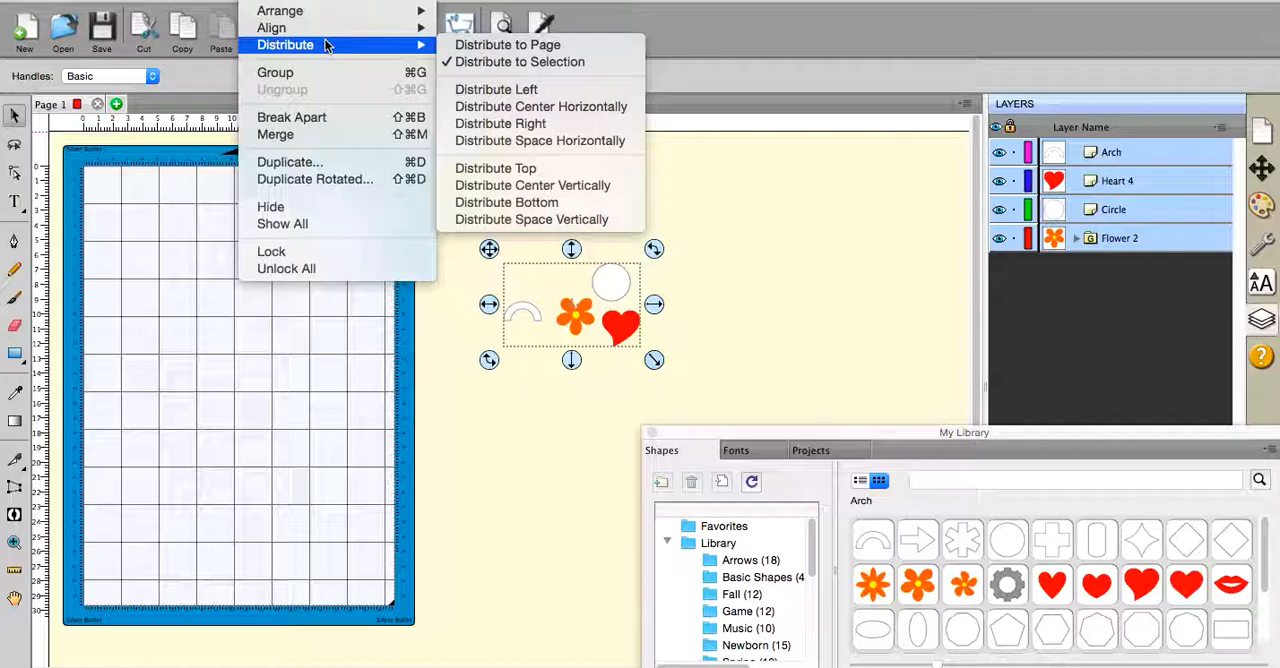
mouse_move(335, 45)
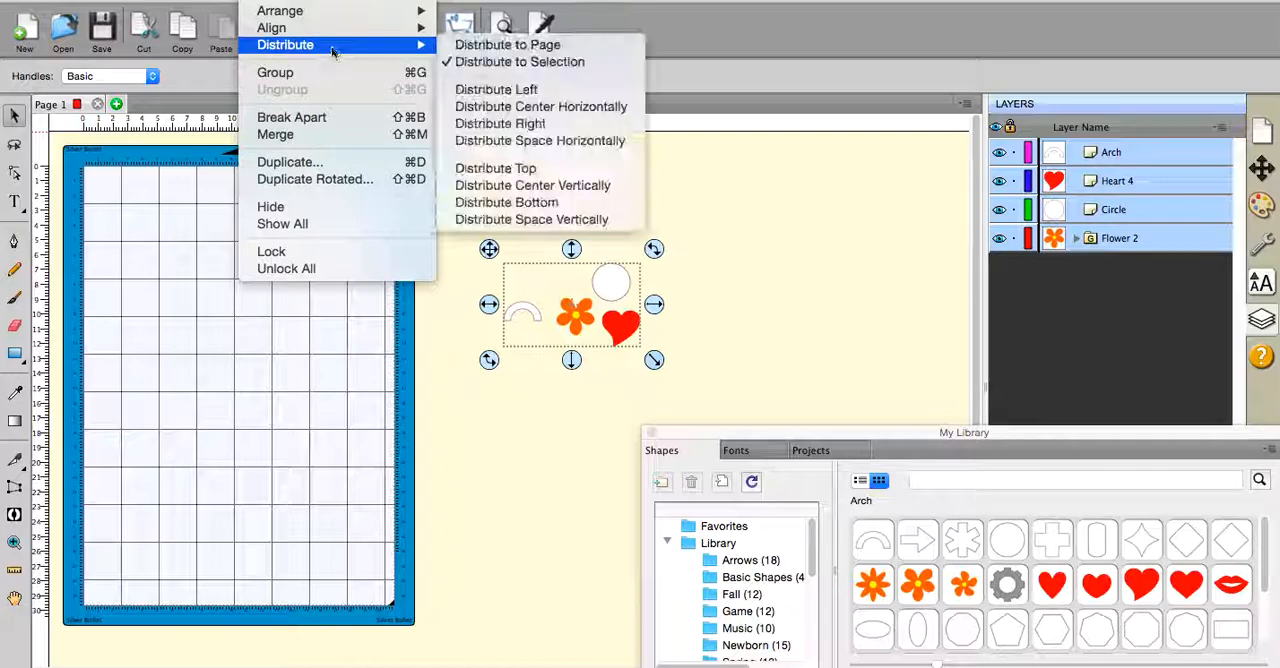
mouse_move(496, 89)
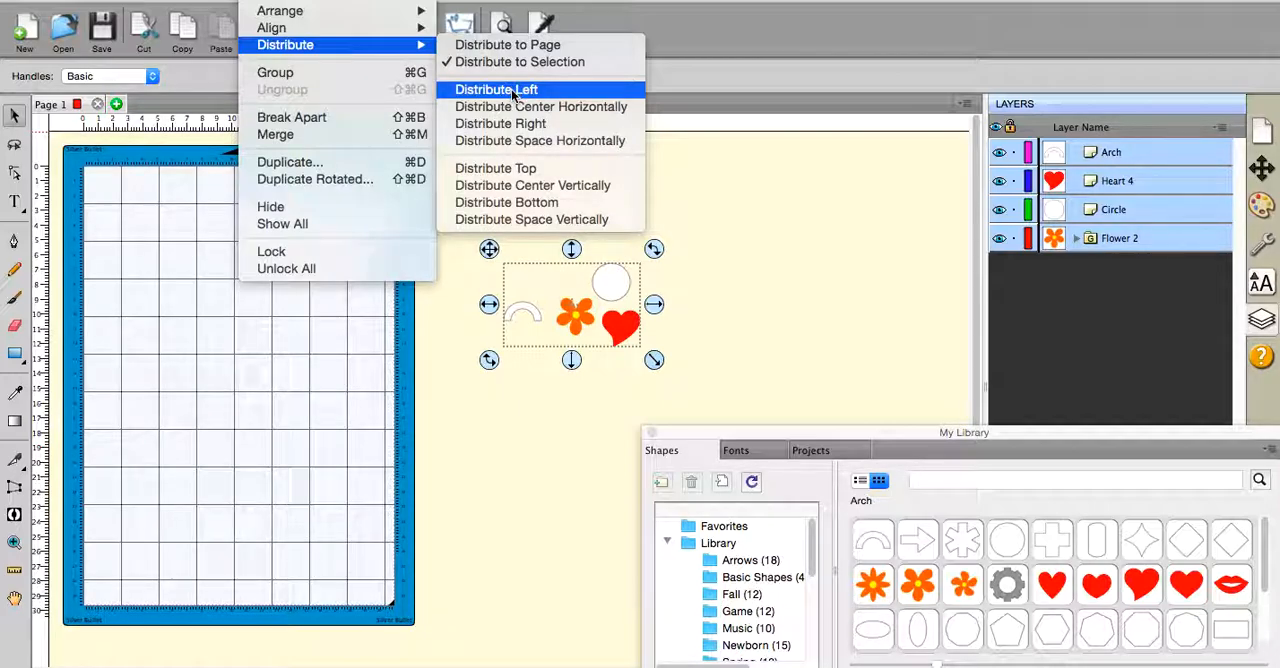
mouse_move(500, 123)
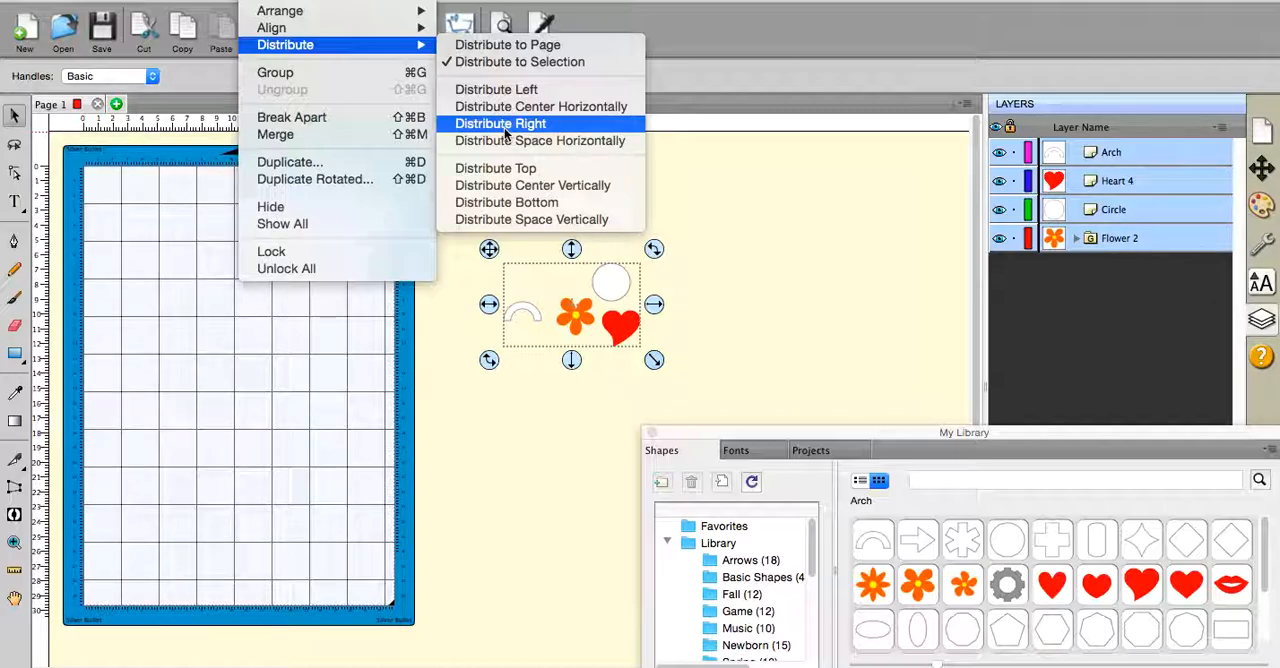
mouse_move(531, 185)
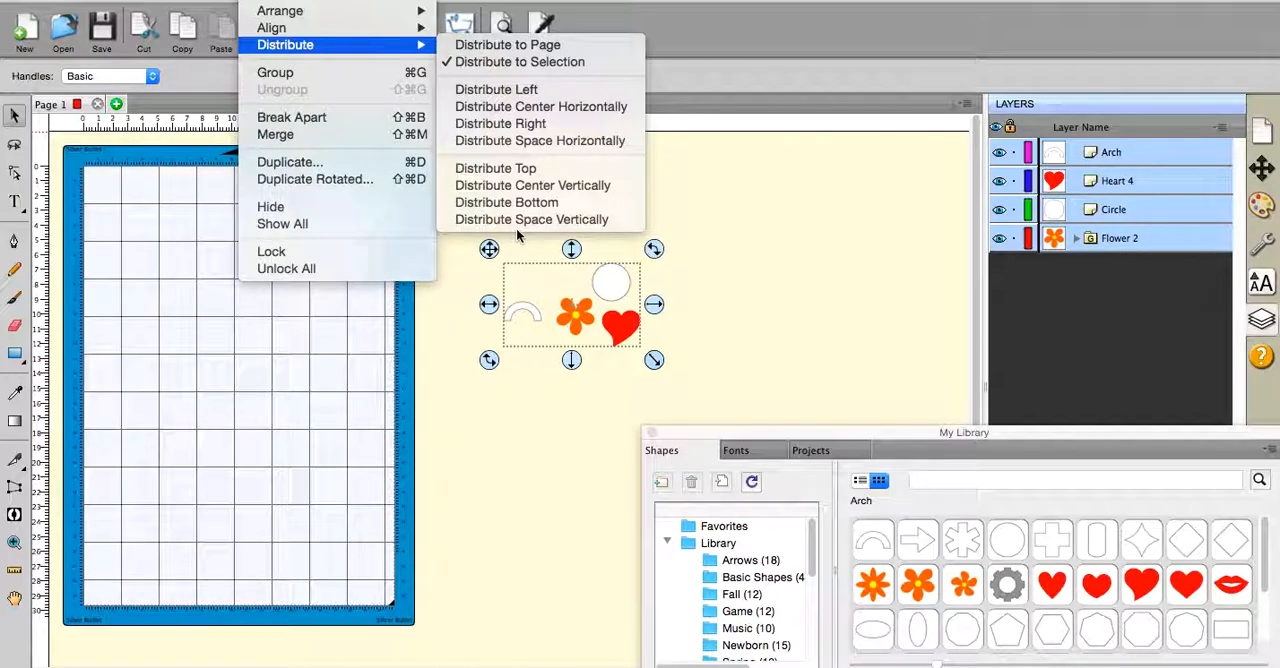
mouse_move(540, 106)
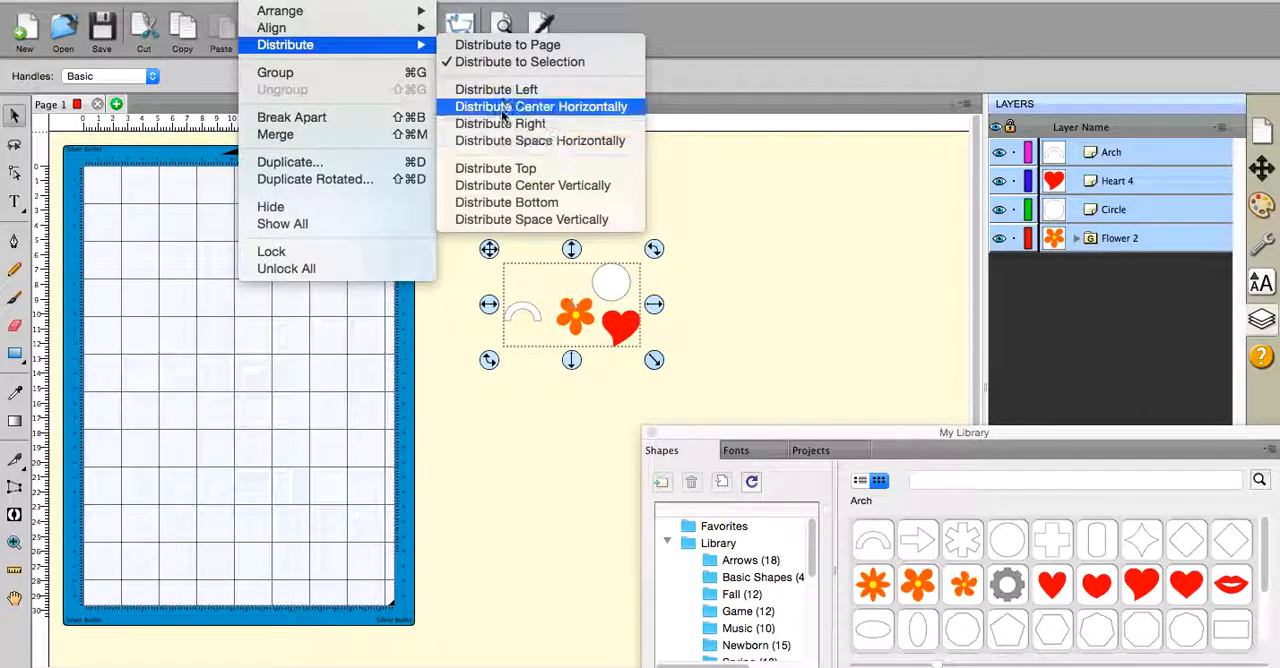
mouse_move(496, 89)
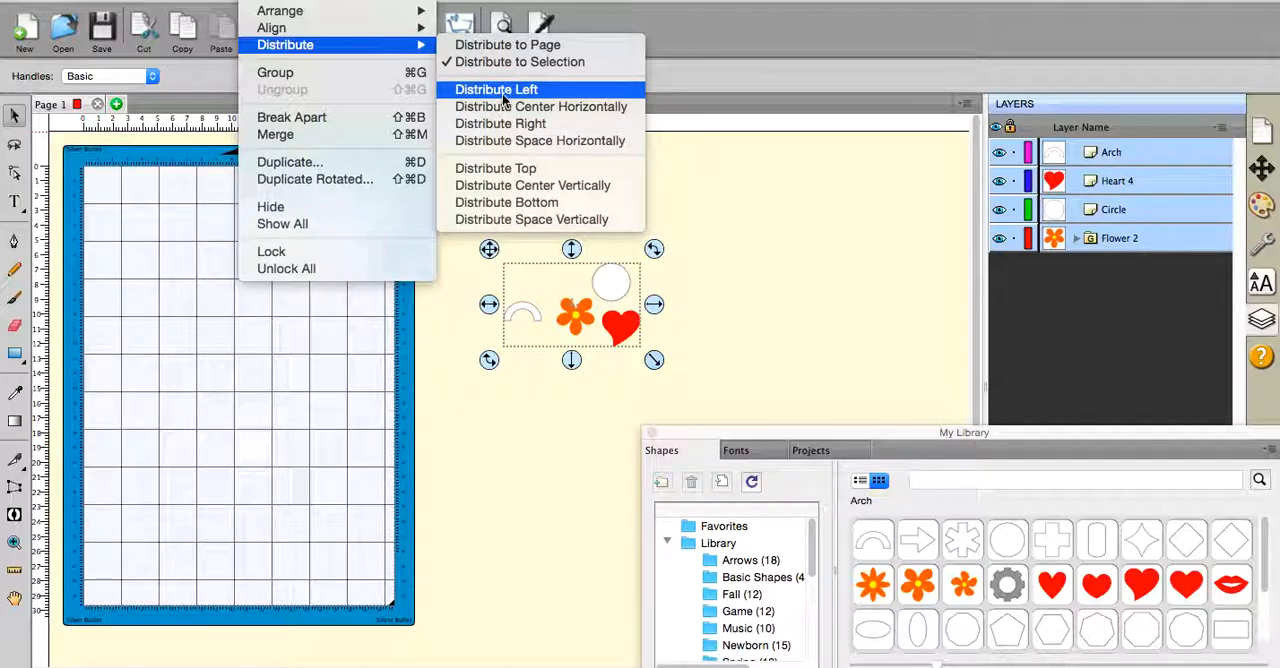
Enable Distribute to Page, try Distribute Left across the mat, then undo it
left_click(497, 89)
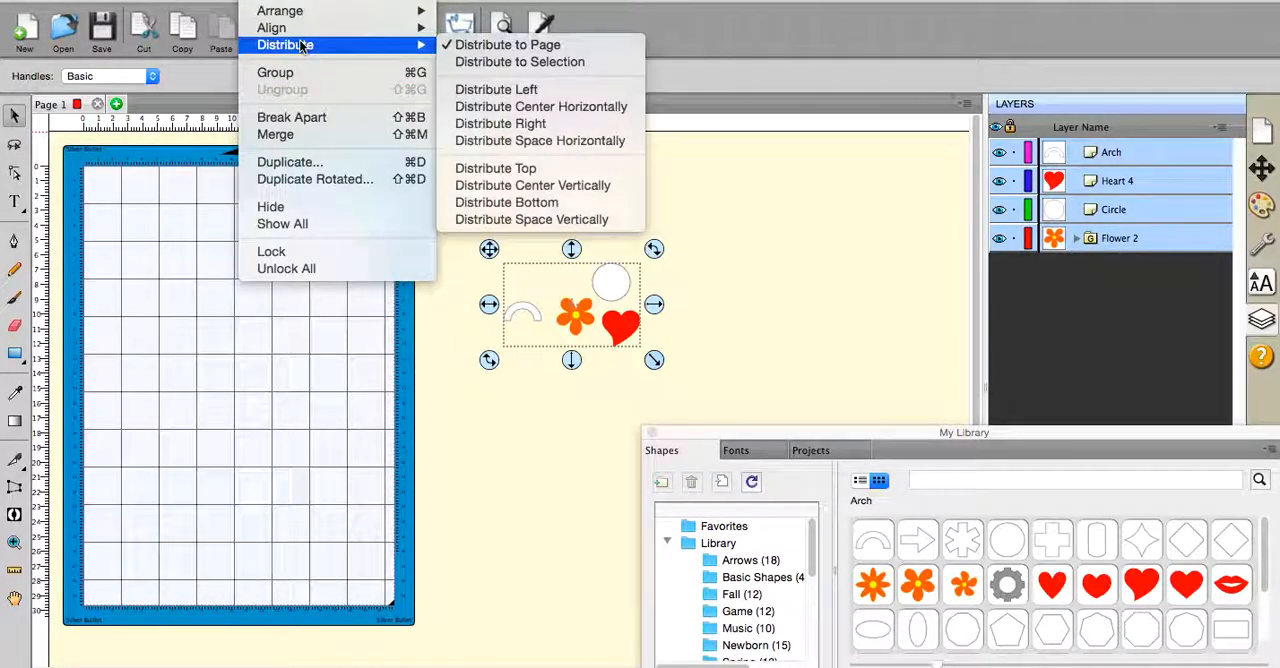
mouse_move(496, 89)
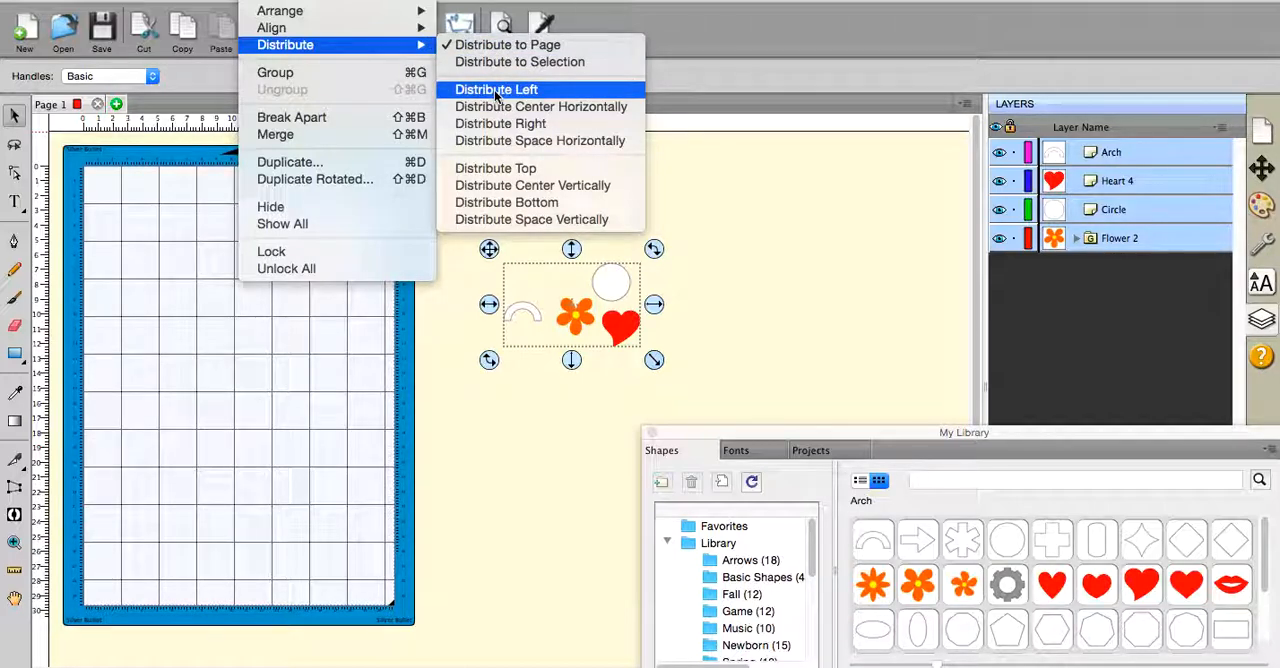
left_click(496, 89)
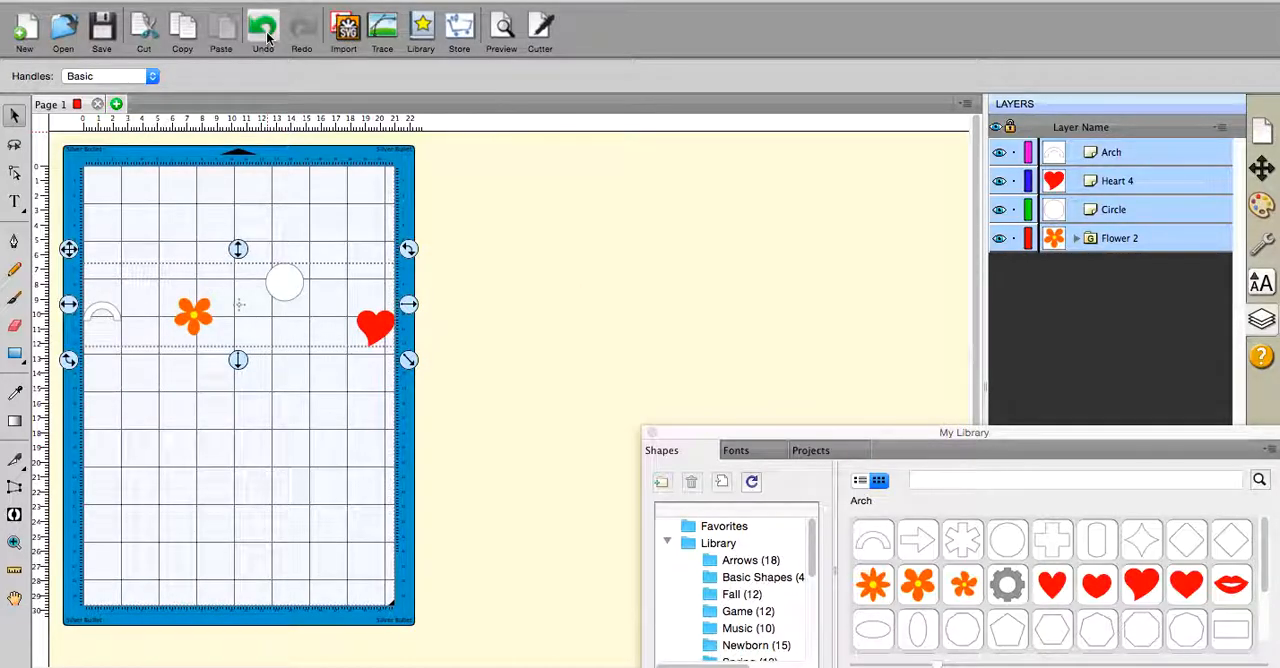
left_click_drag(238, 305, 570, 305)
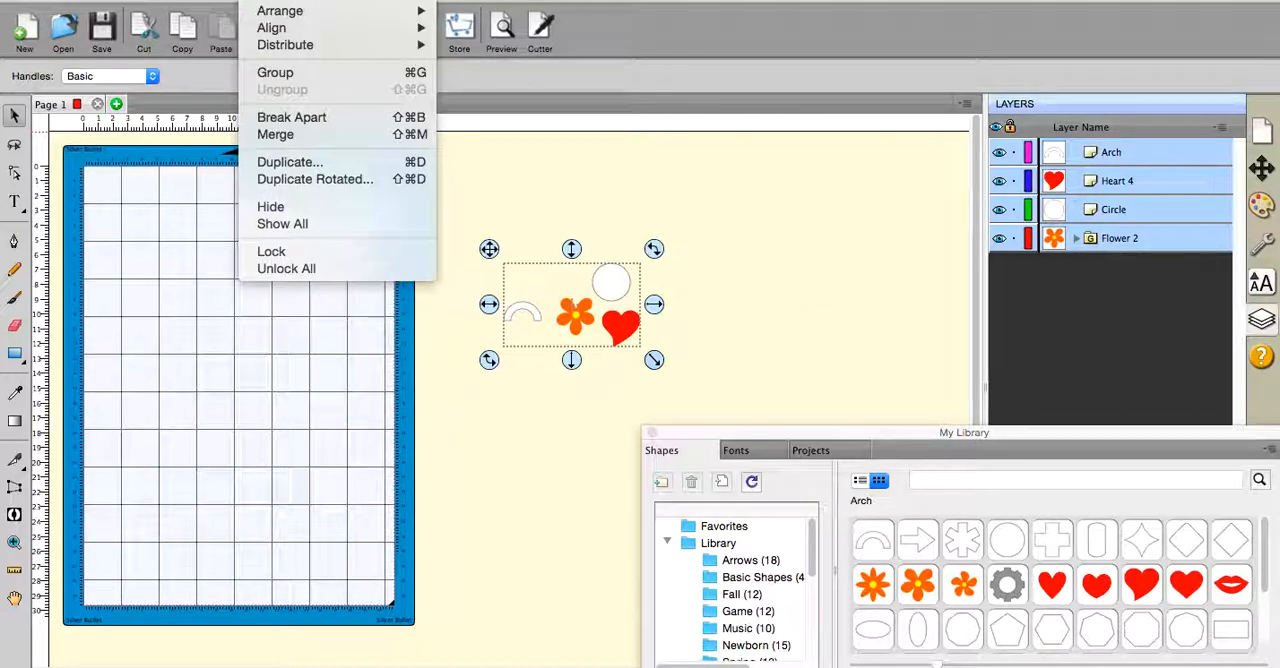
Group the four shapes and duplicate the group into a 4-column grid with extra rows
left_click(275, 72)
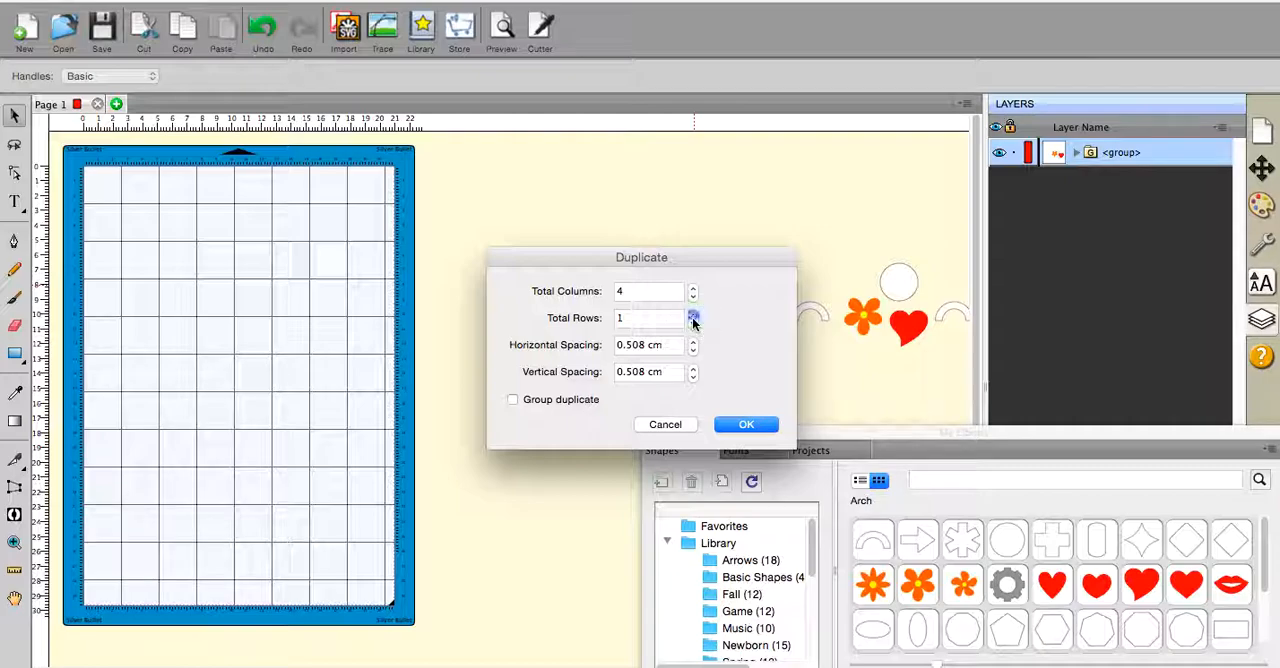
left_click(745, 424)
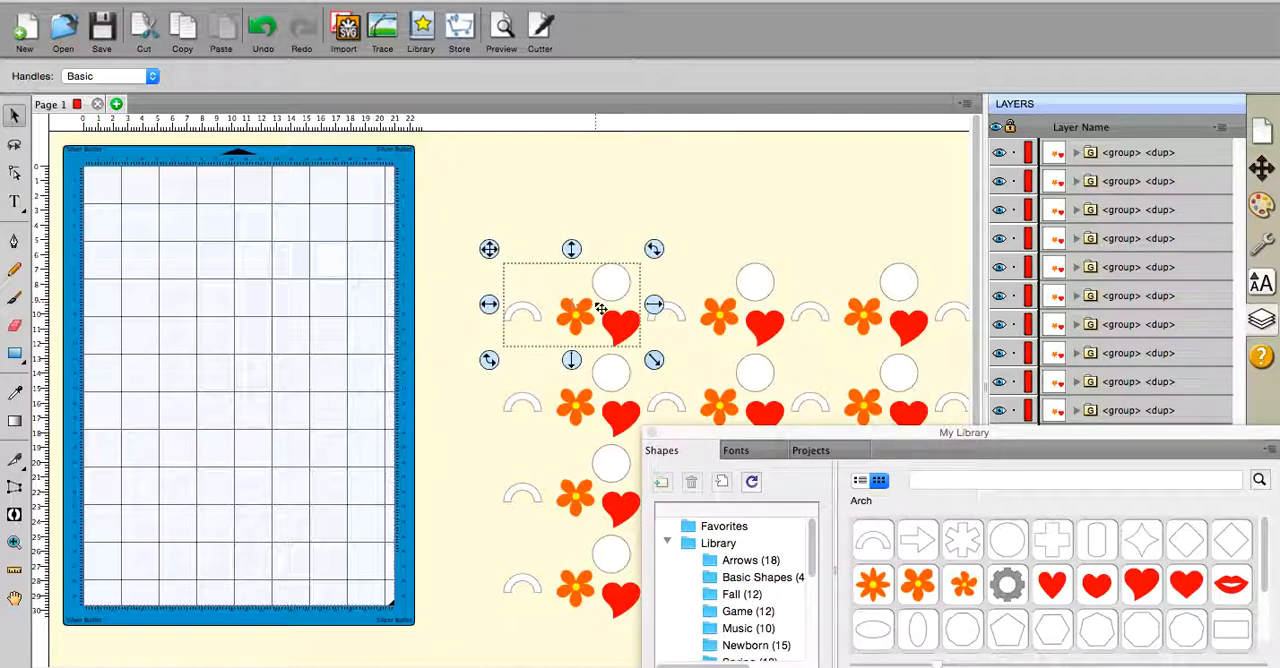
Select the first shape set and move it onto the top of the cutting mat
right_click(600, 310)
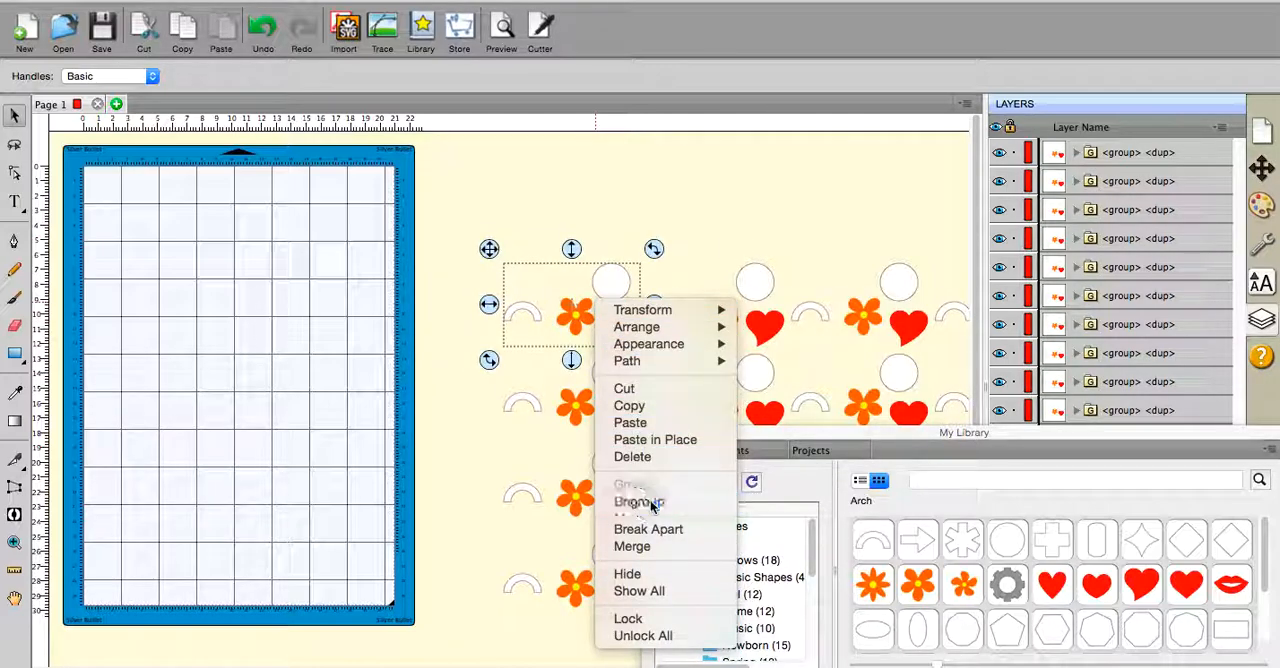
left_click(638, 502)
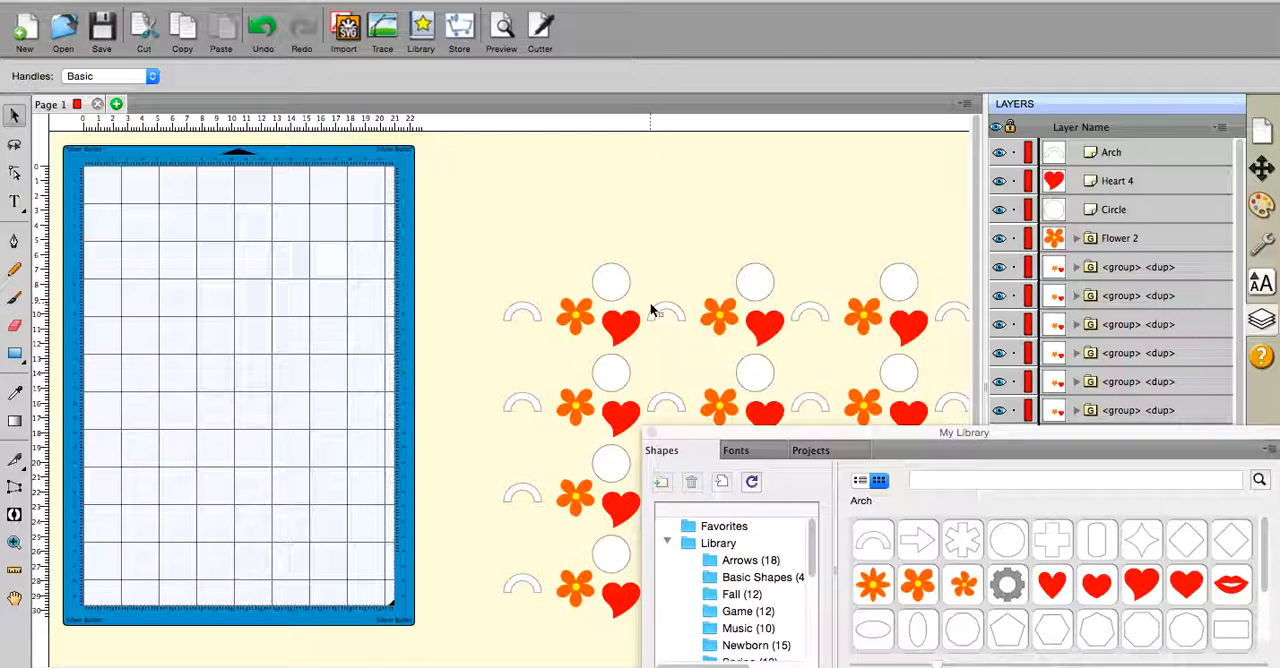
left_click_drag(465, 240, 702, 340)
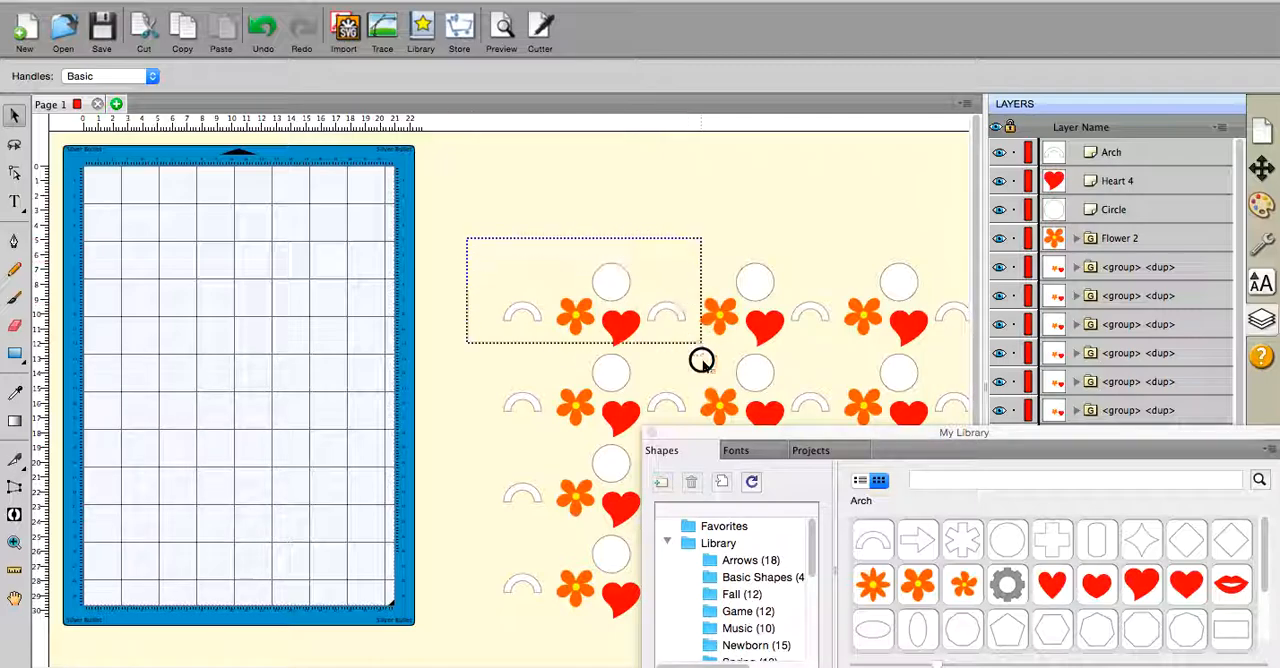
left_click(573, 315)
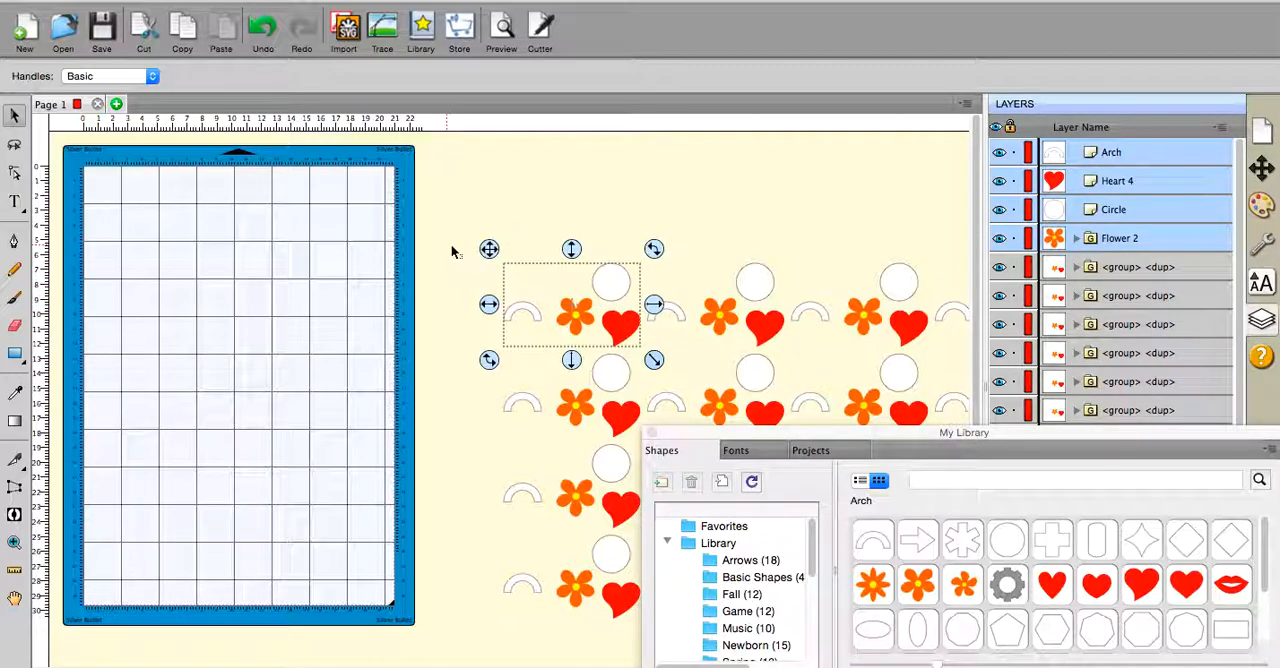
left_click_drag(573, 305, 489, 250)
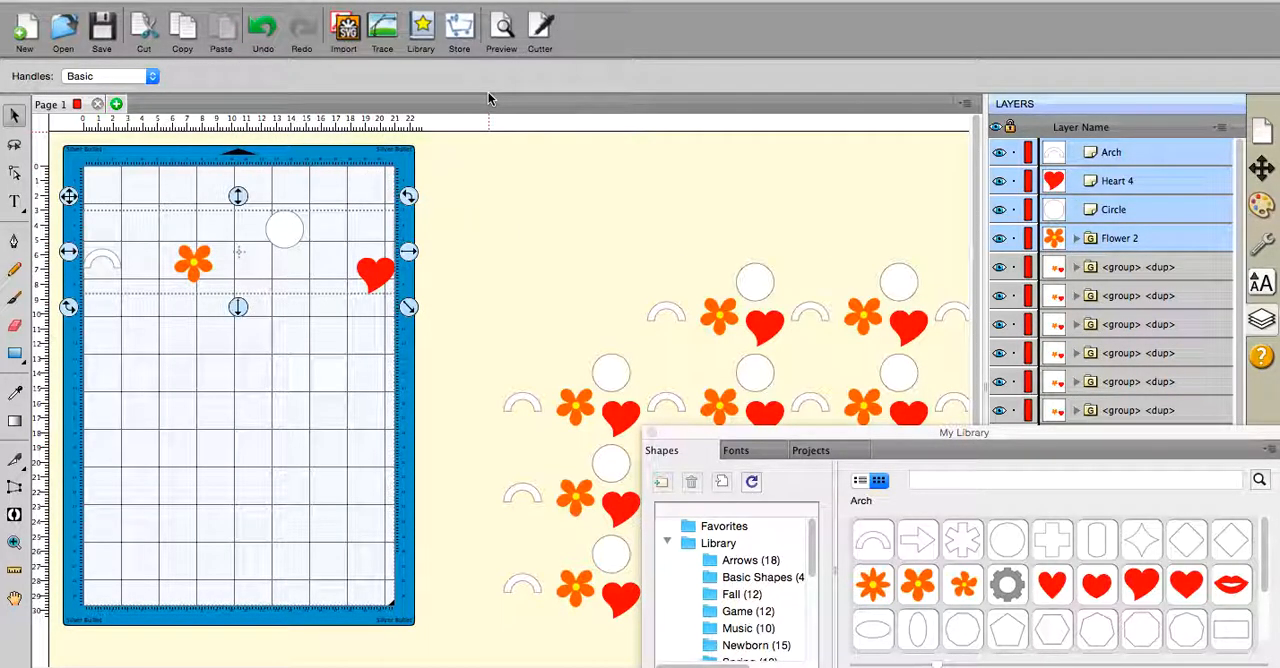
Group the remaining duplicate shape sets together
left_click(604, 325)
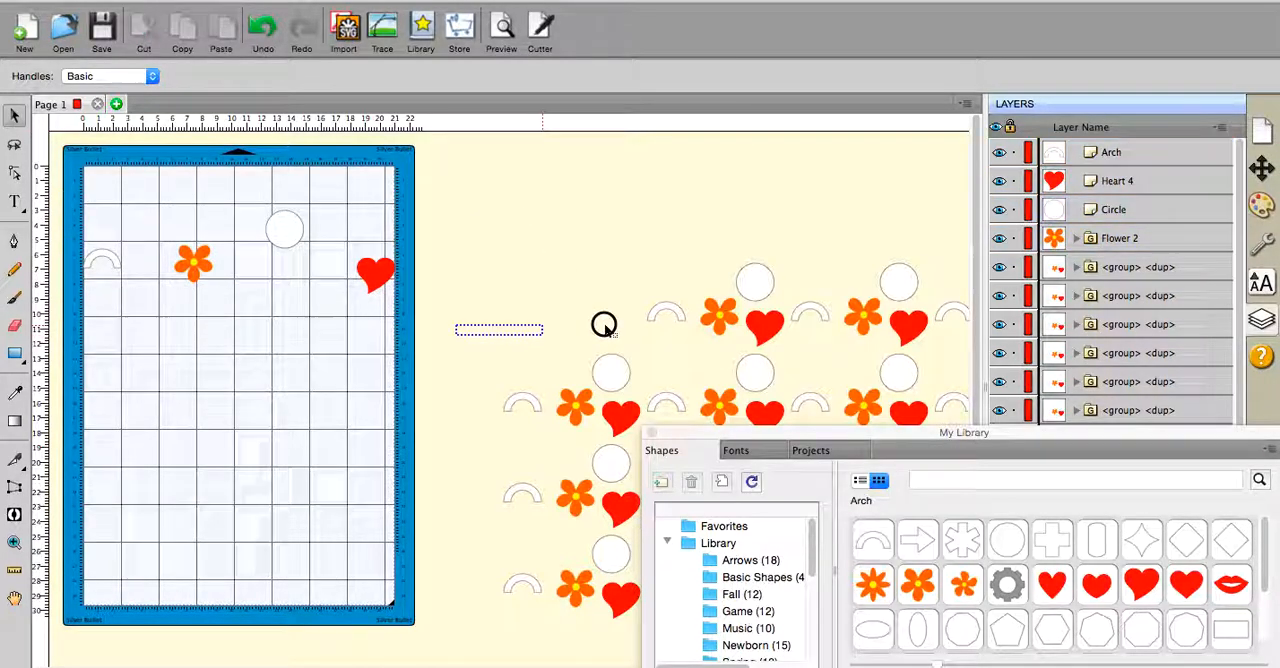
left_click(570, 390)
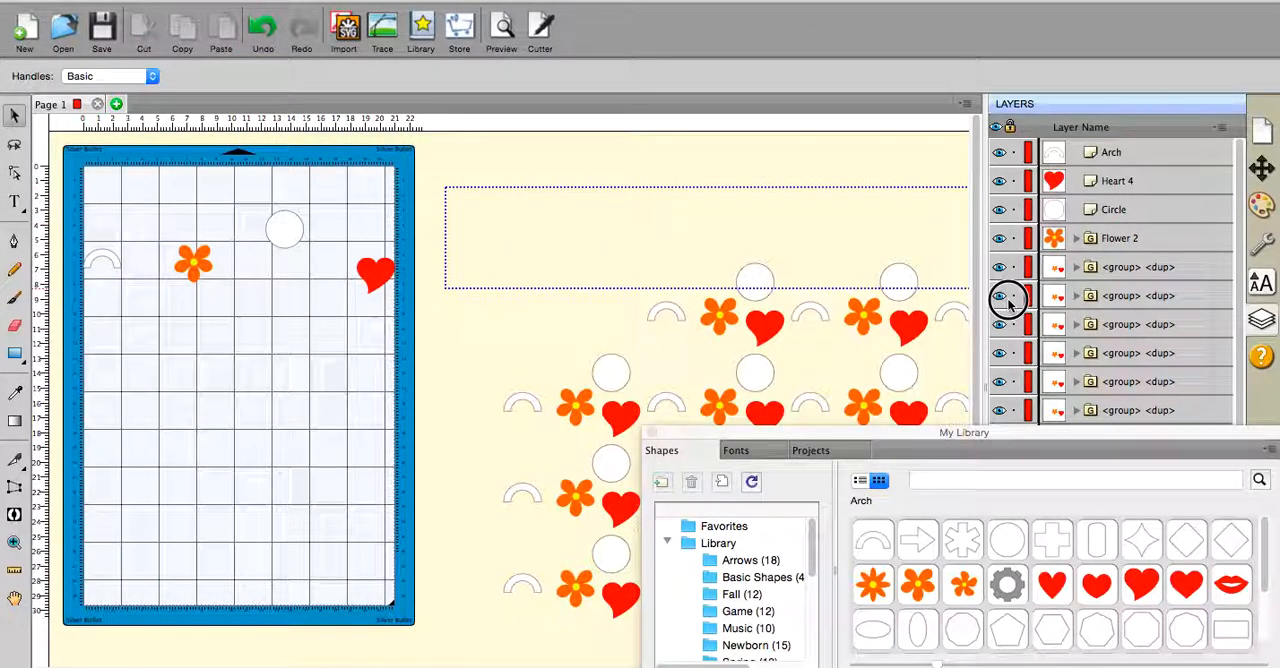
right_click(715, 370)
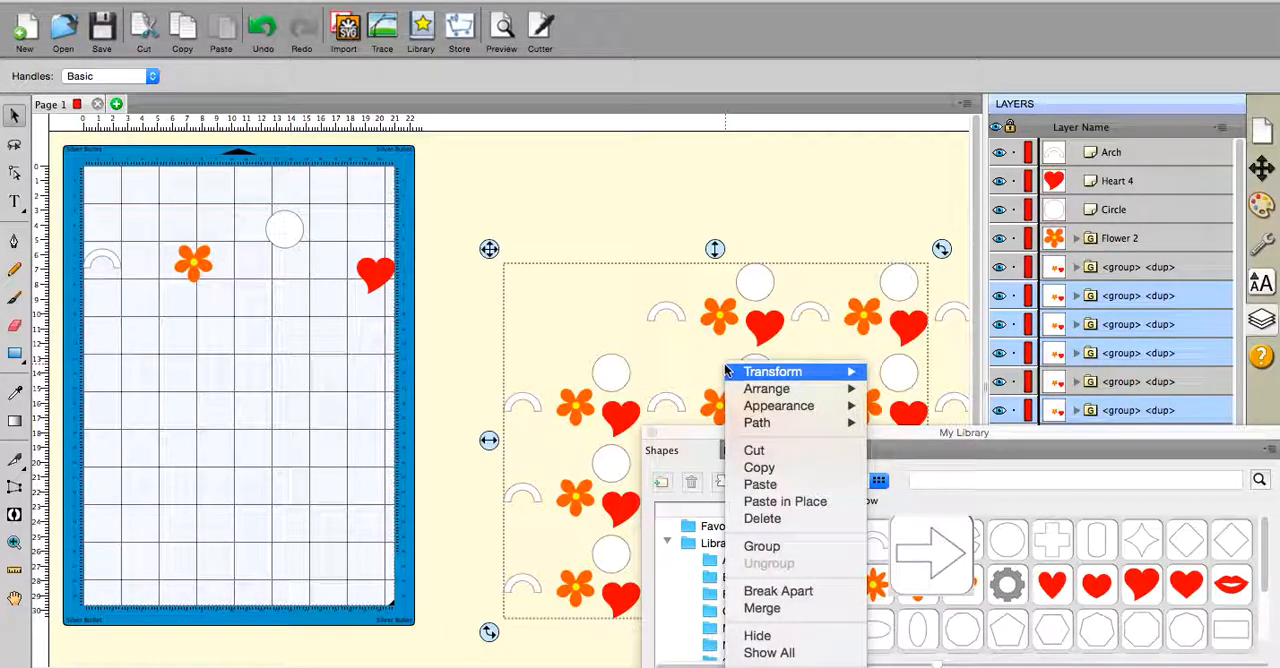
mouse_move(762, 546)
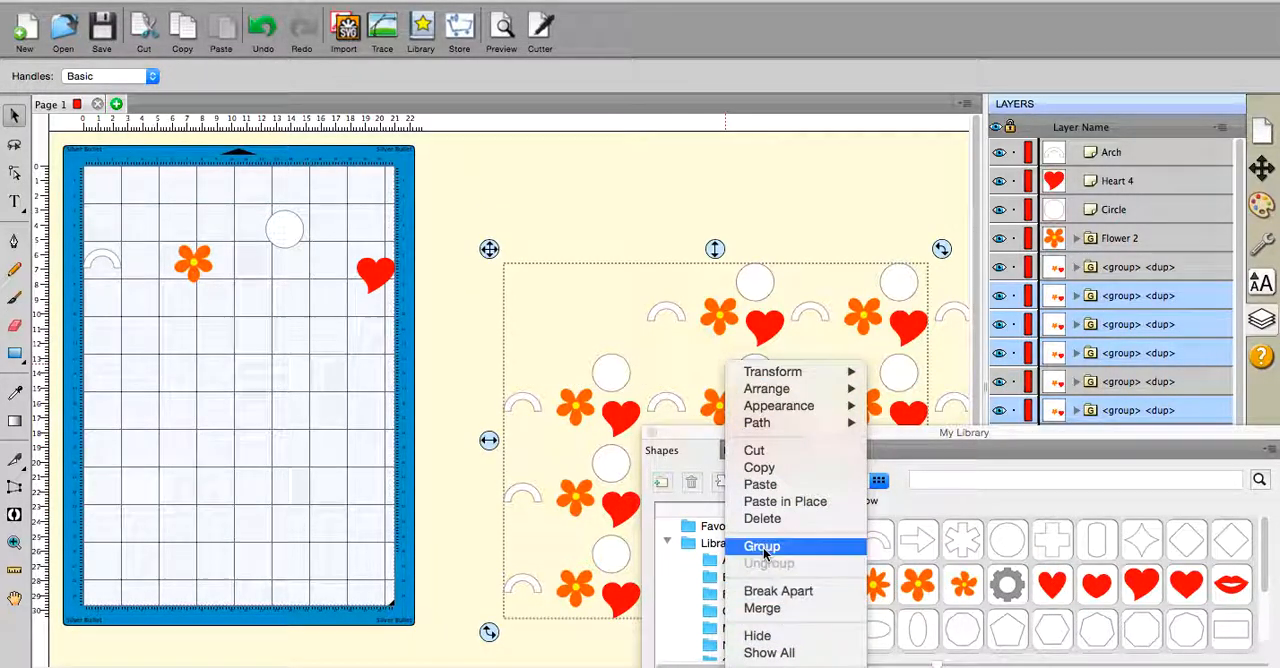
left_click(762, 546)
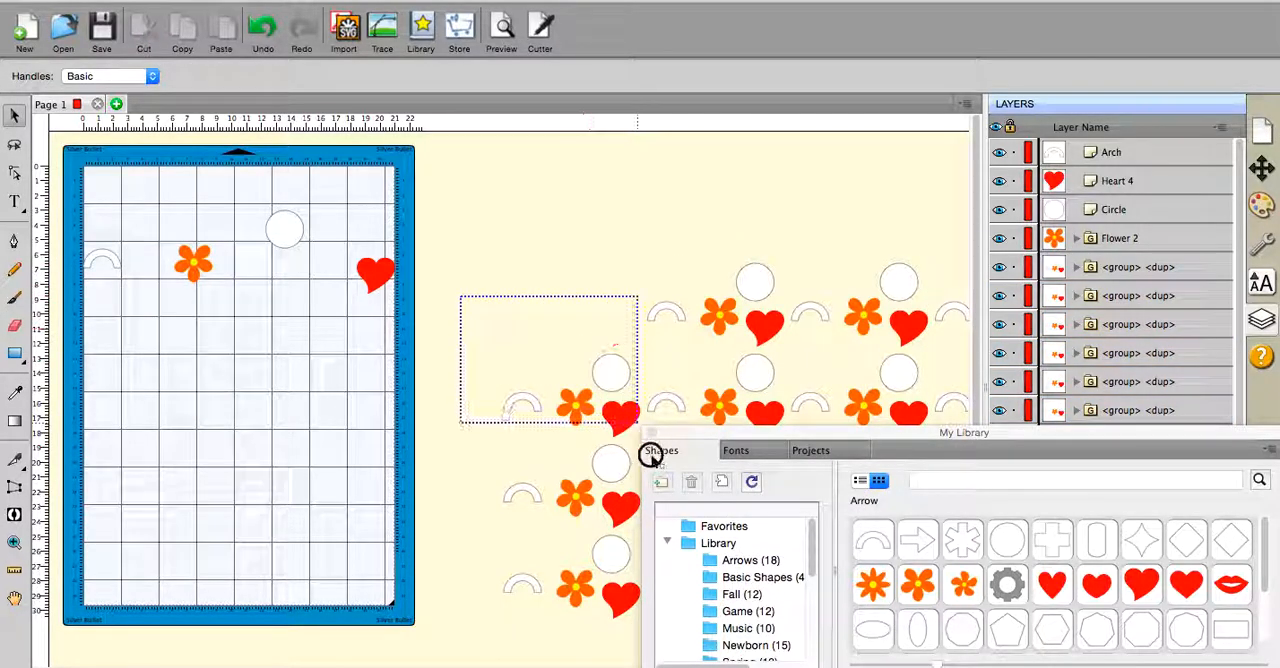
Ungroup the second arch, flower, circle and heart set into separate shapes
right_click(570, 390)
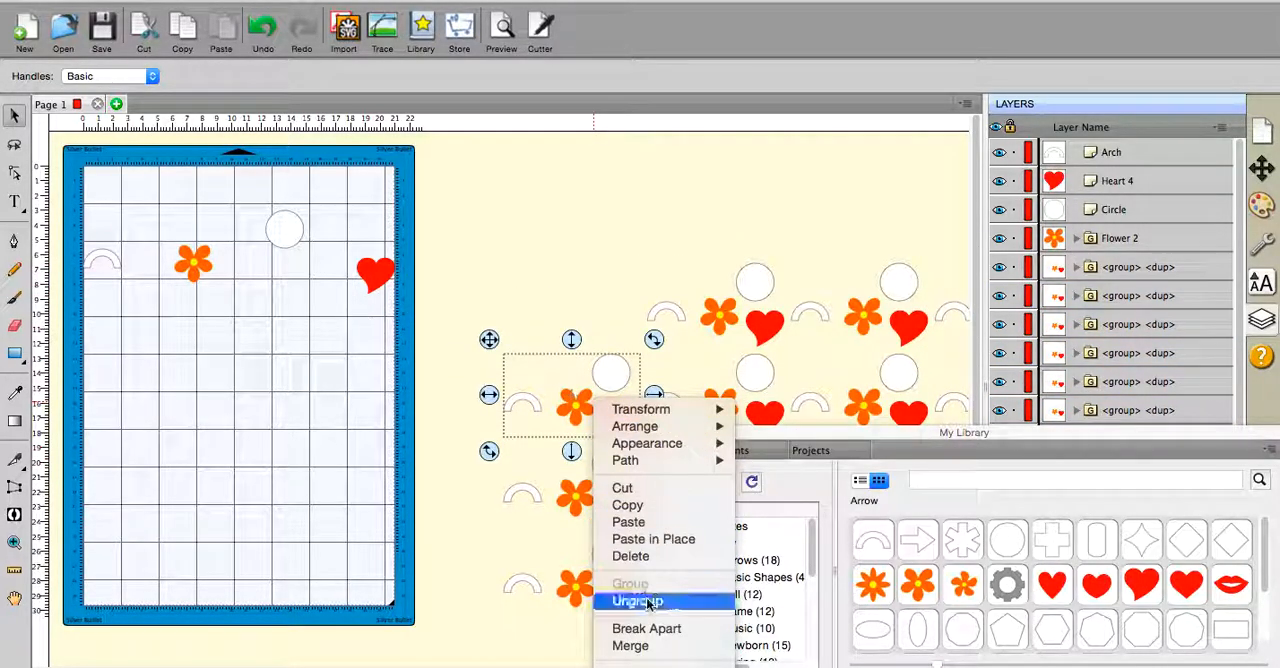
left_click(637, 601)
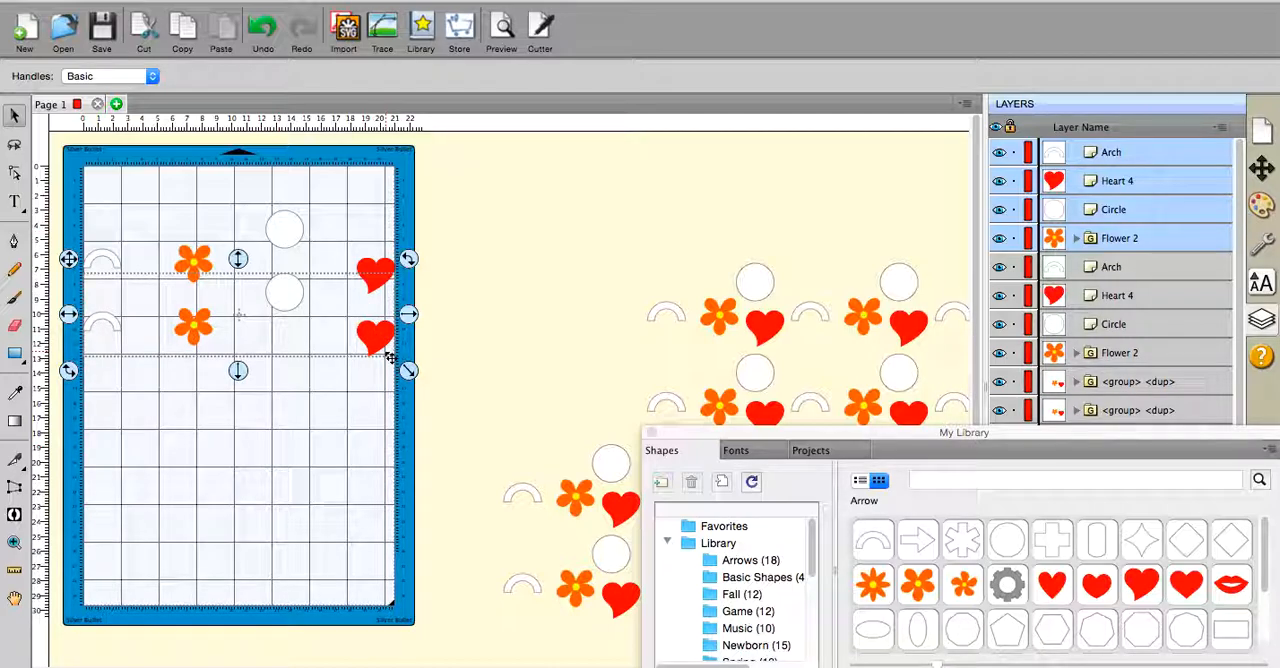
mouse_move(455, 348)
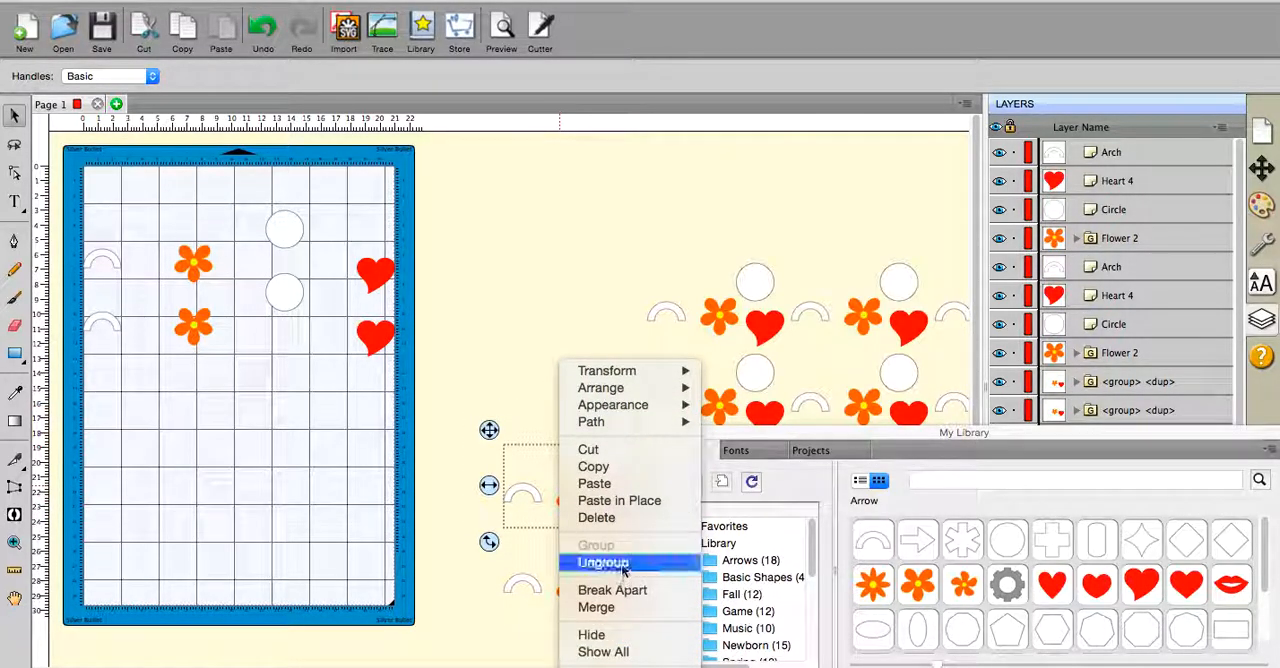
Ungroup the third set and distribute it horizontally across the mat as a third row
left_click(603, 562)
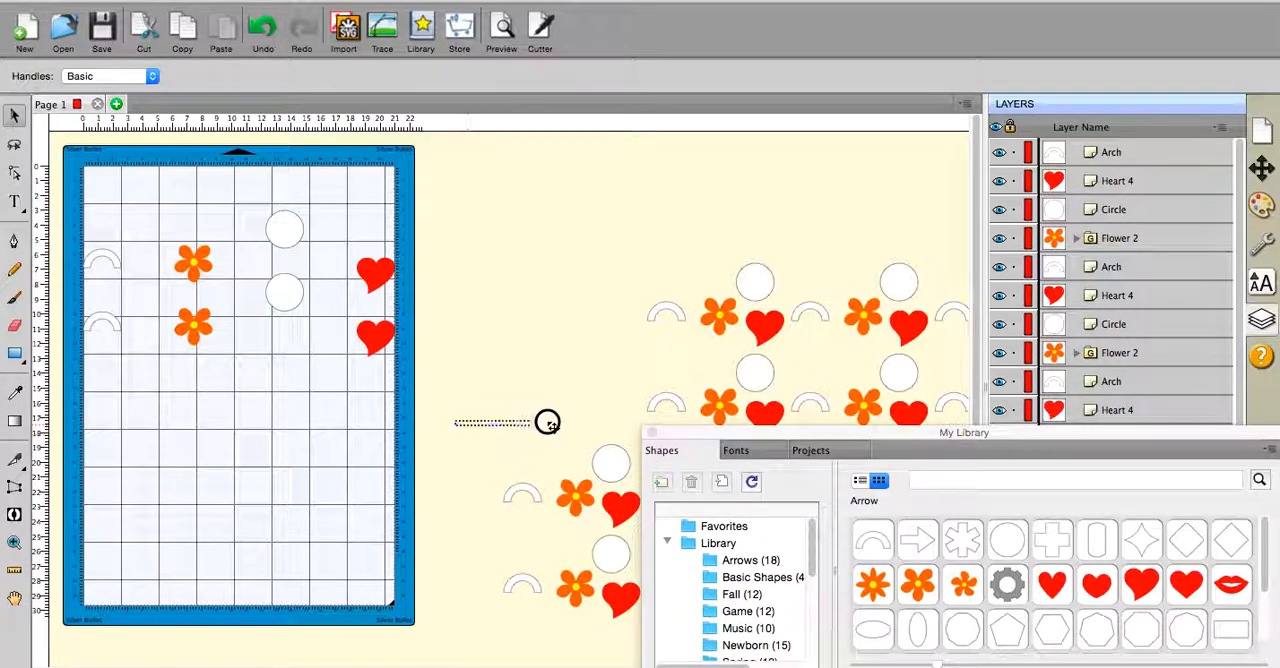
left_click_drag(548, 421, 487, 302)
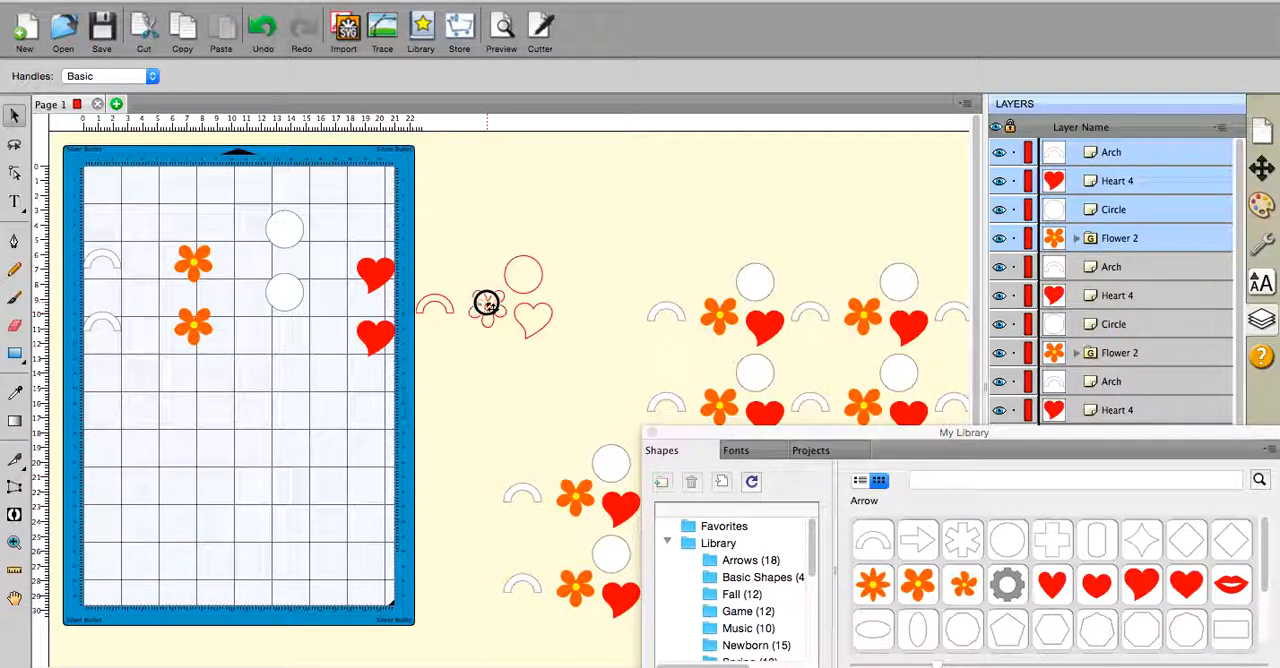
right_click(487, 305)
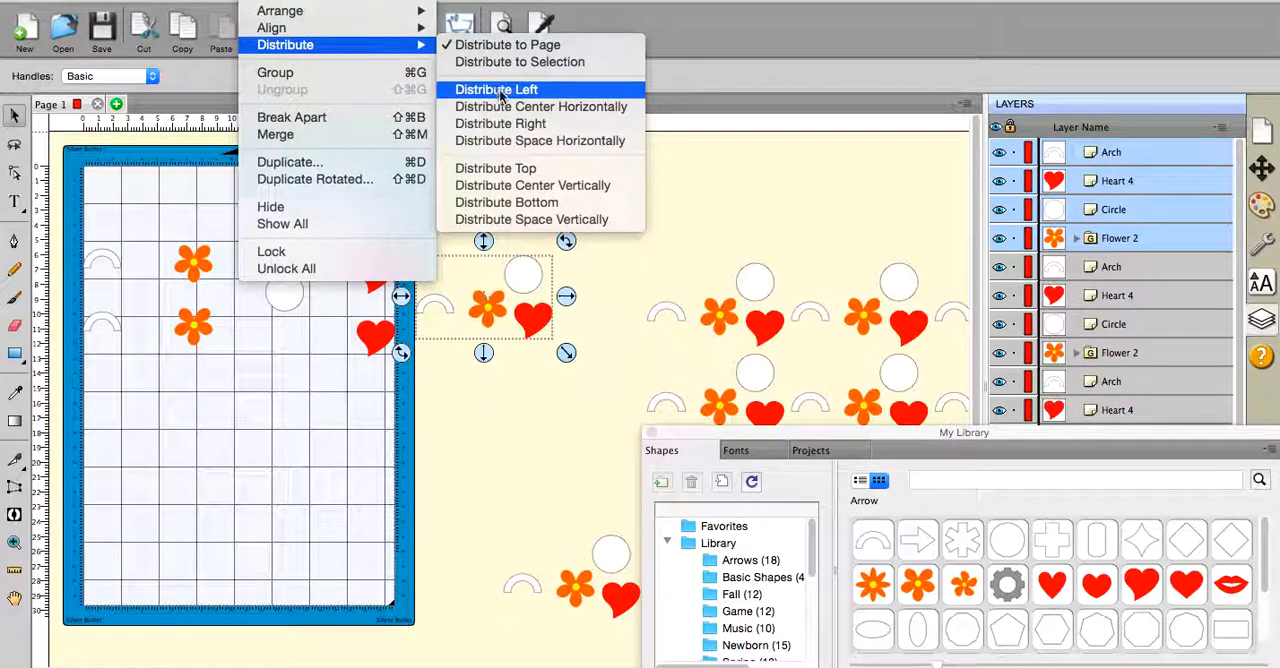
mouse_move(500, 123)
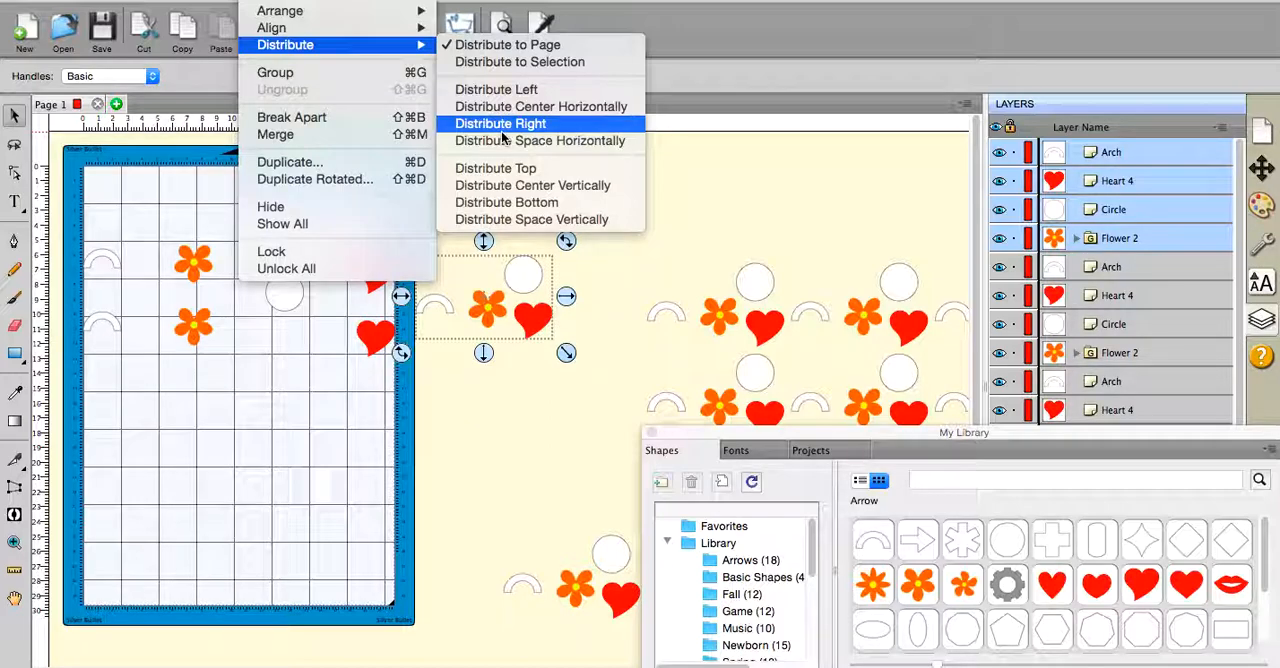
mouse_move(541, 106)
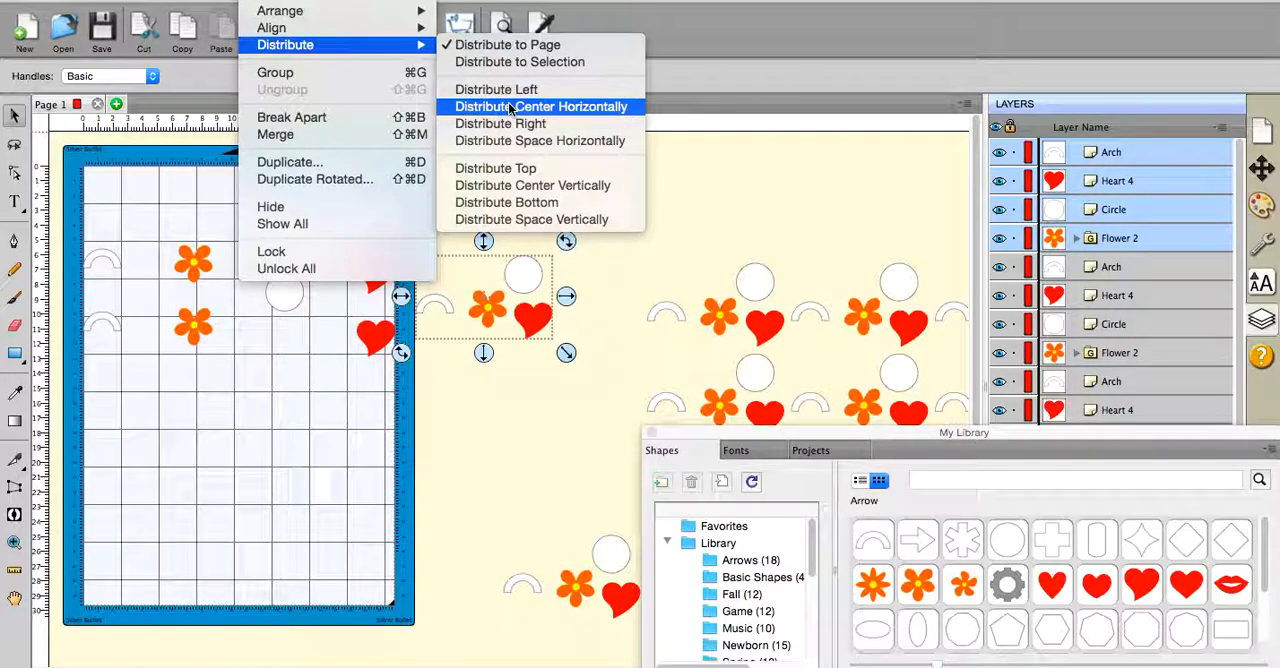
left_click(540, 106)
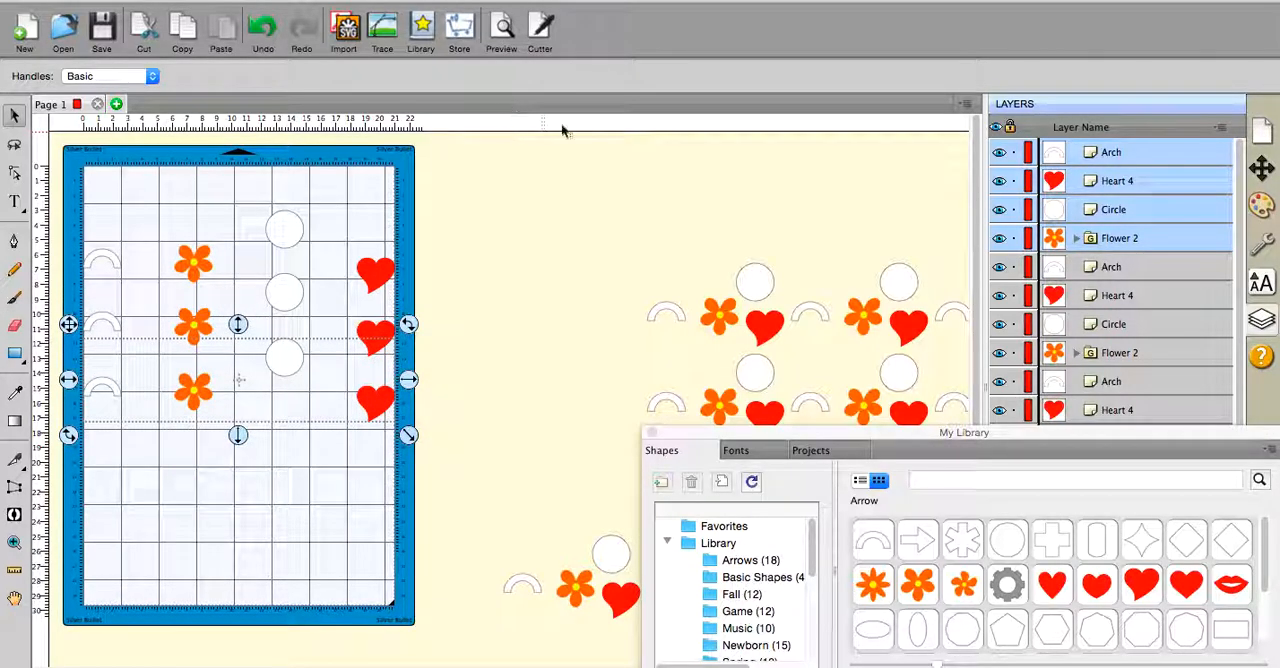
left_click(545, 430)
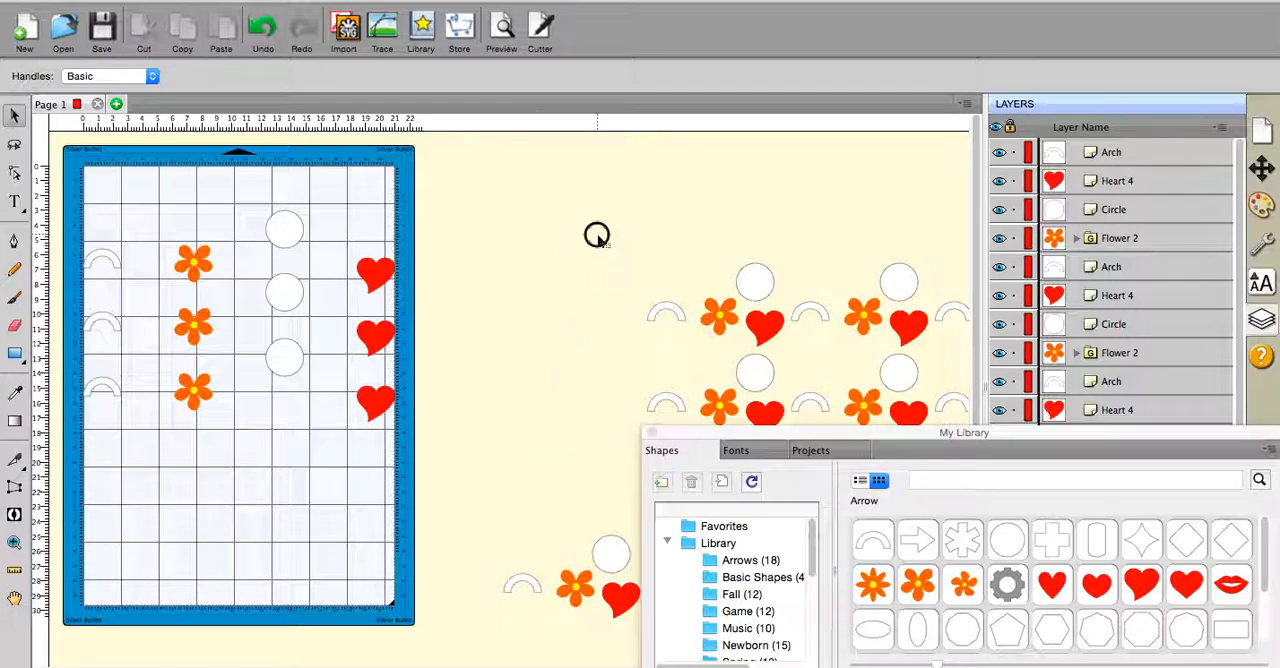
left_click(715, 305)
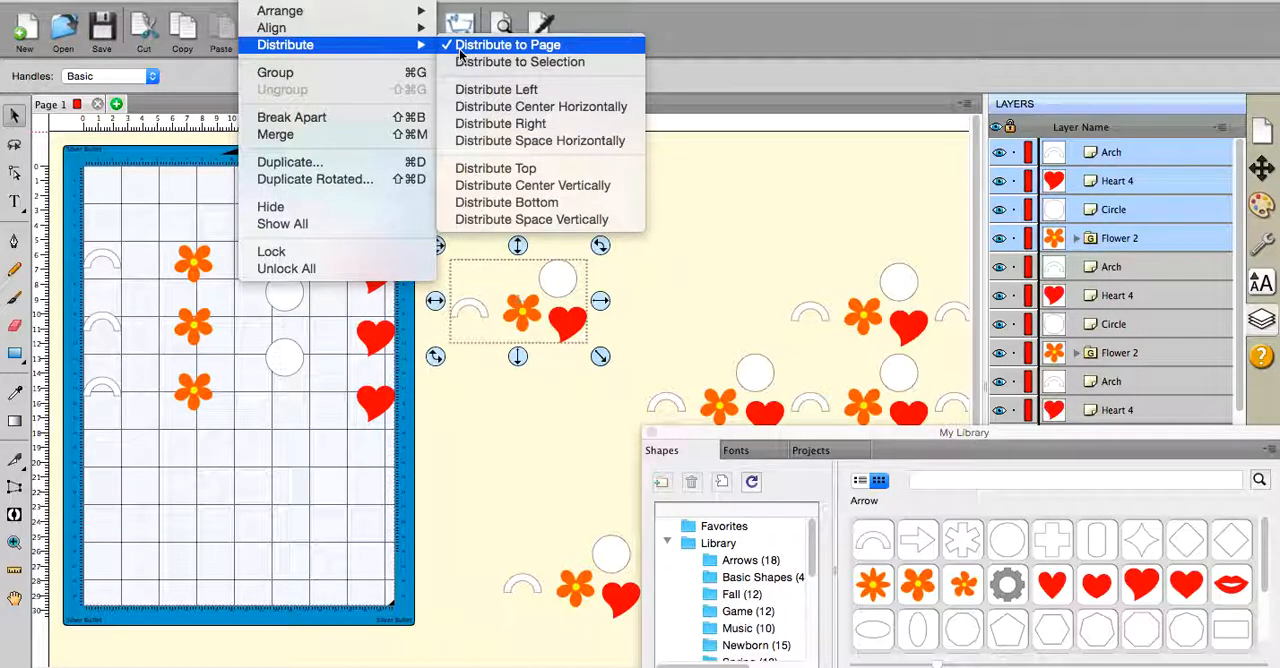
mouse_move(496, 89)
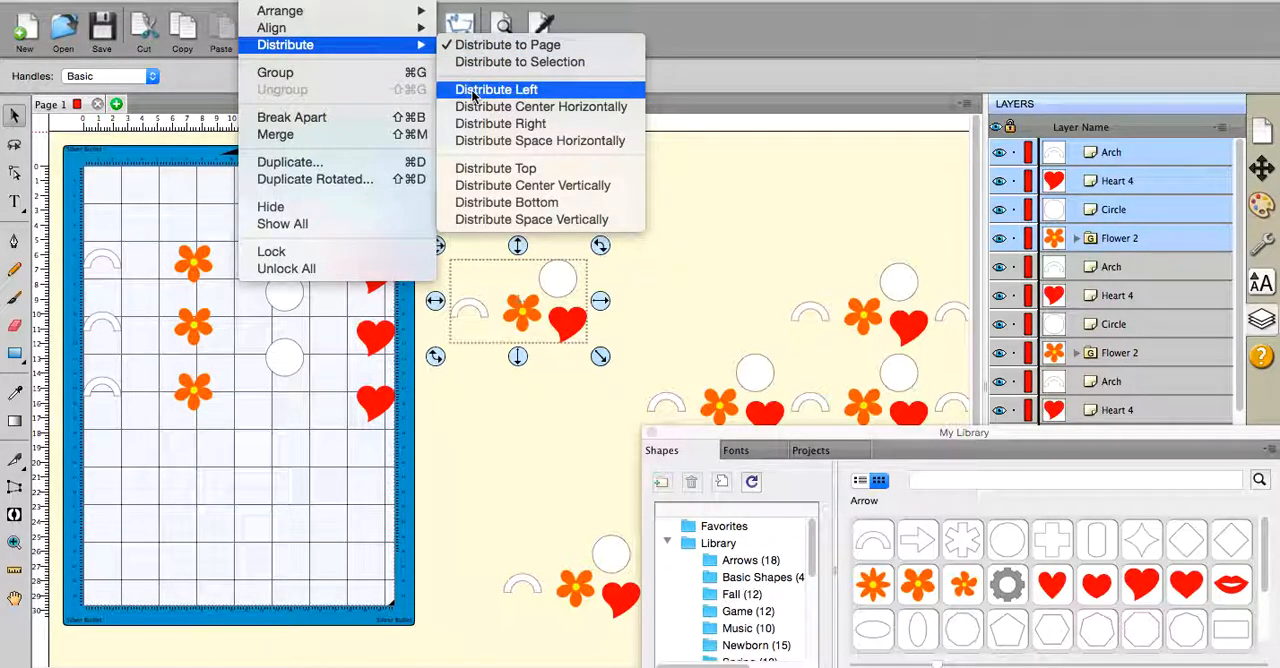
mouse_move(540, 106)
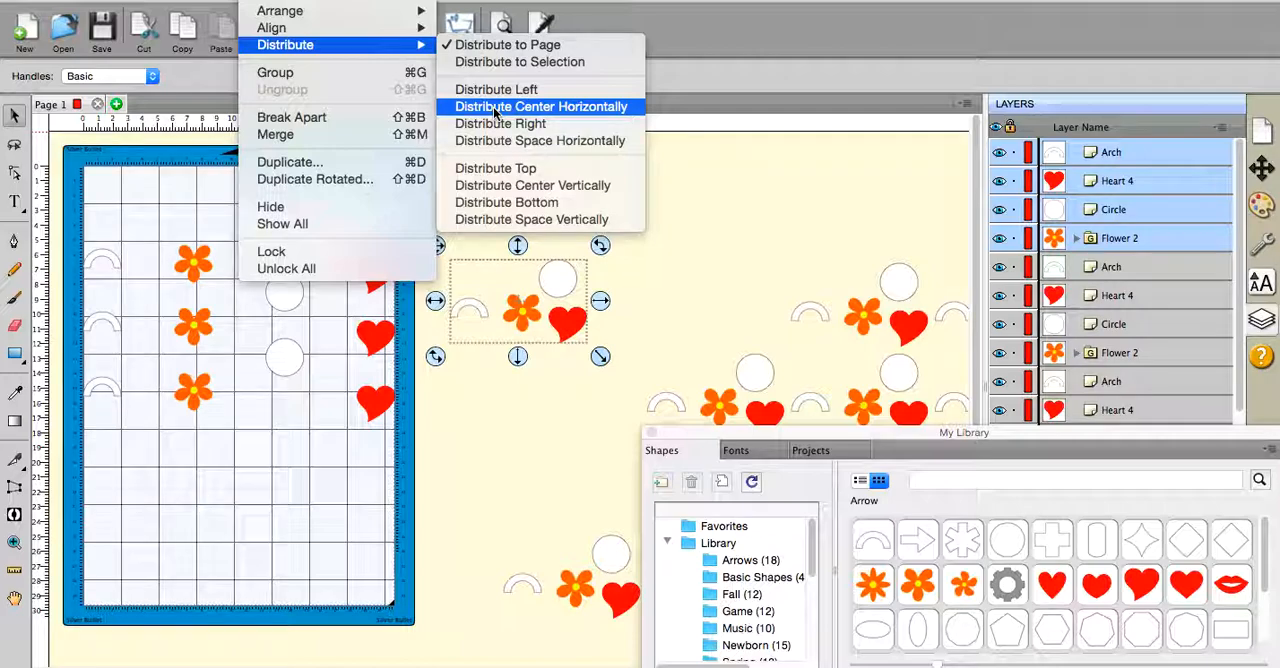
mouse_move(540, 140)
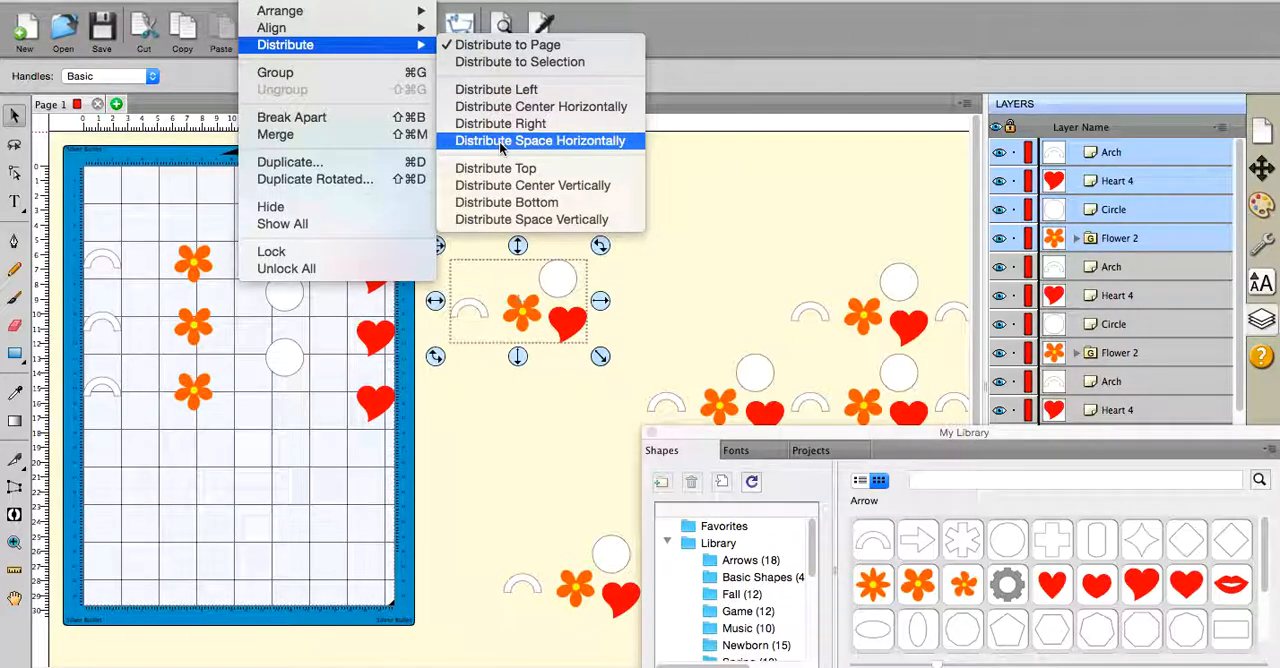
Distribute the fourth set's spacing horizontally across the mat as a fourth row
left_click(539, 140)
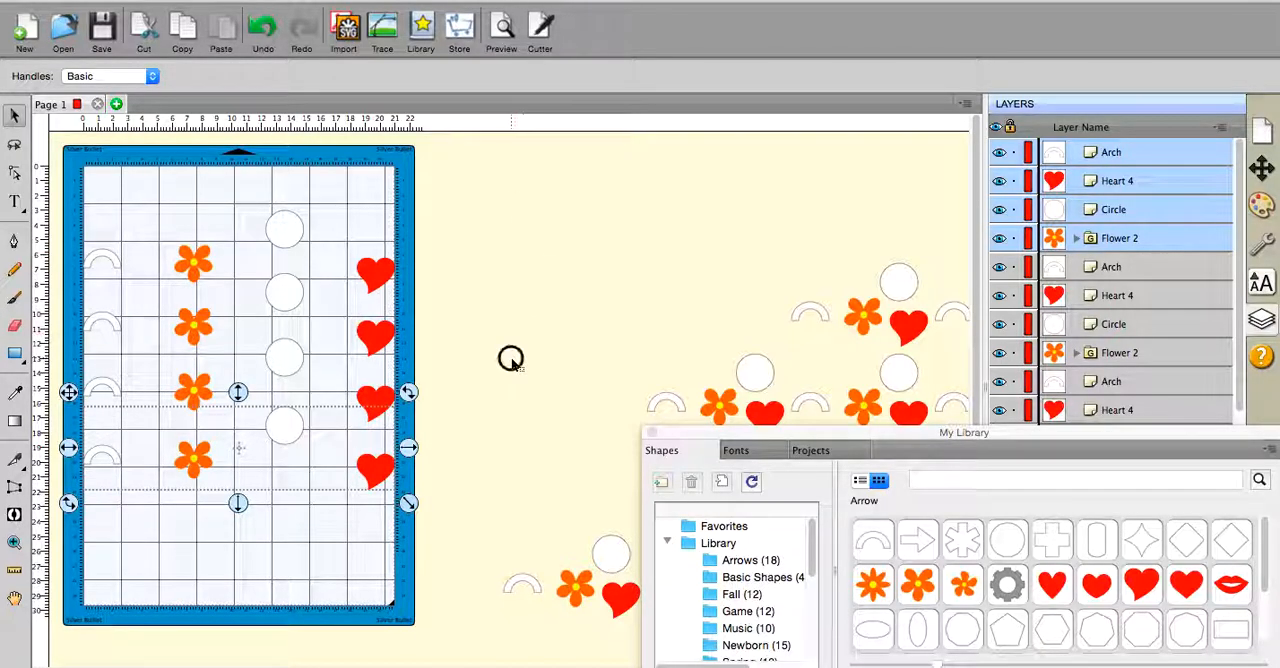
left_click(511, 358)
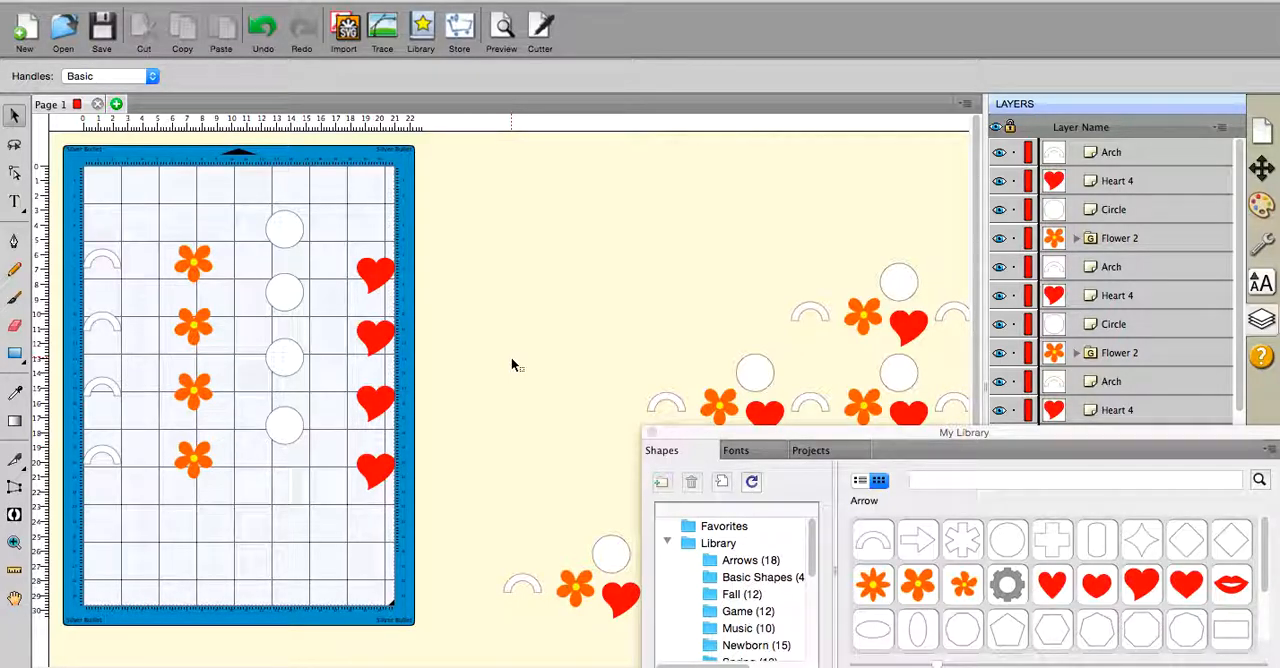
mouse_move(578, 343)
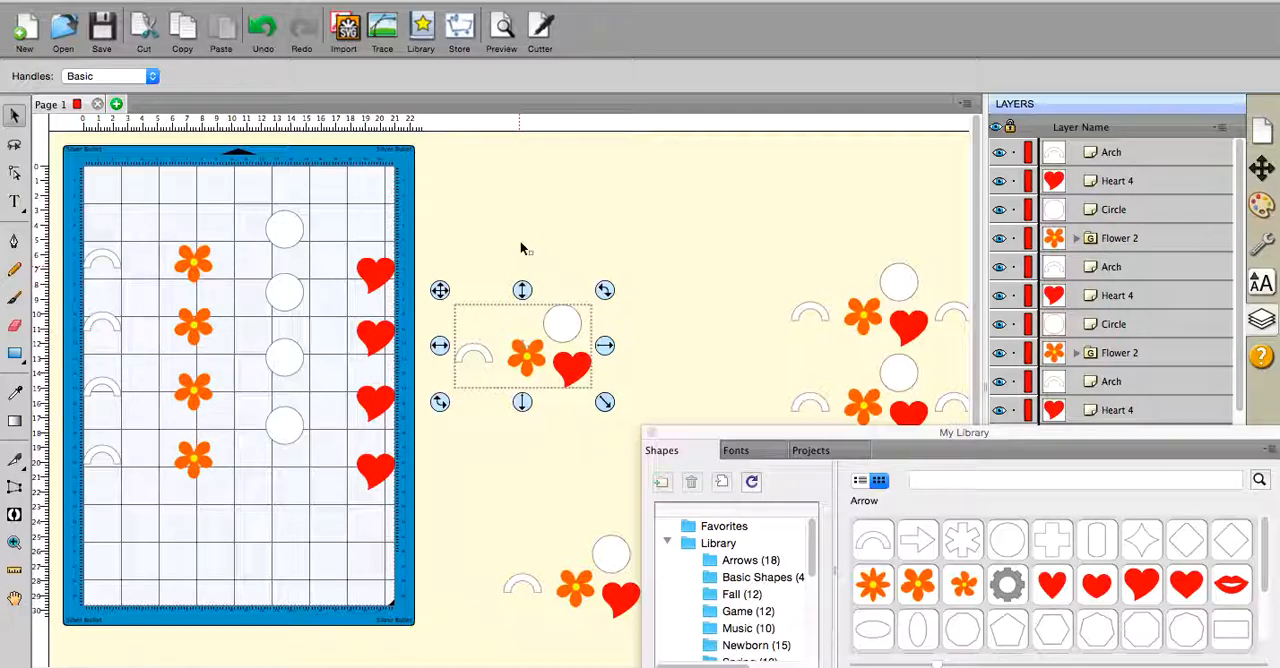
mouse_move(525, 218)
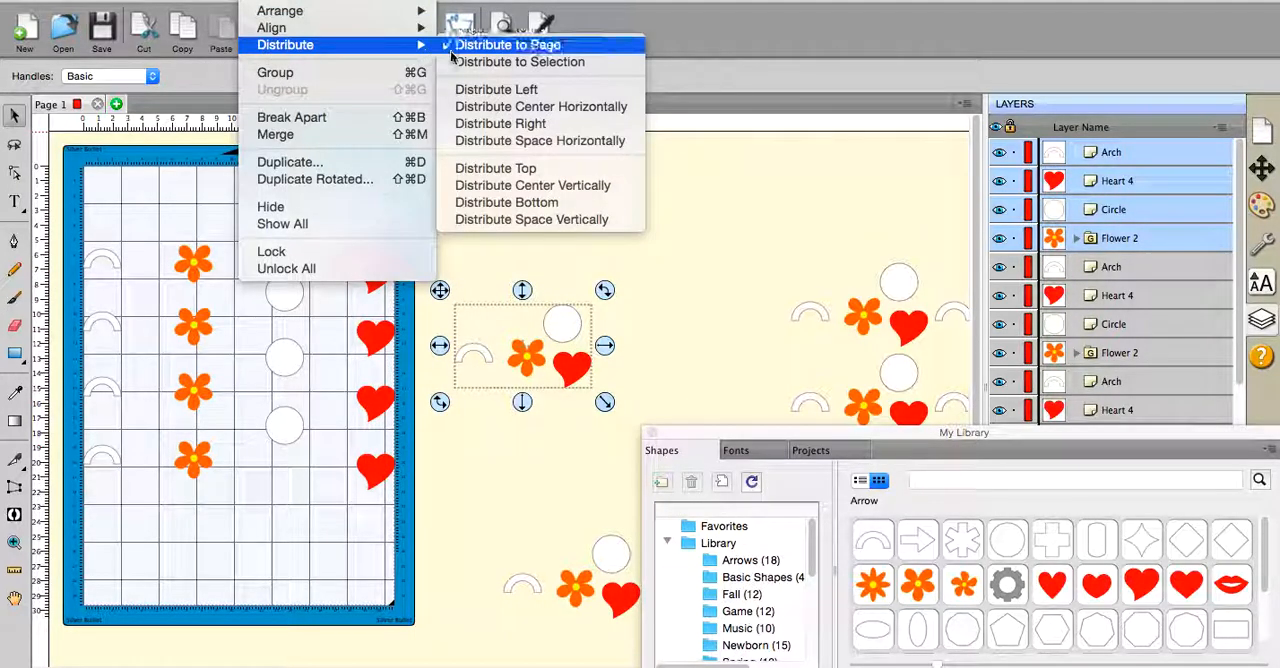
mouse_move(519, 61)
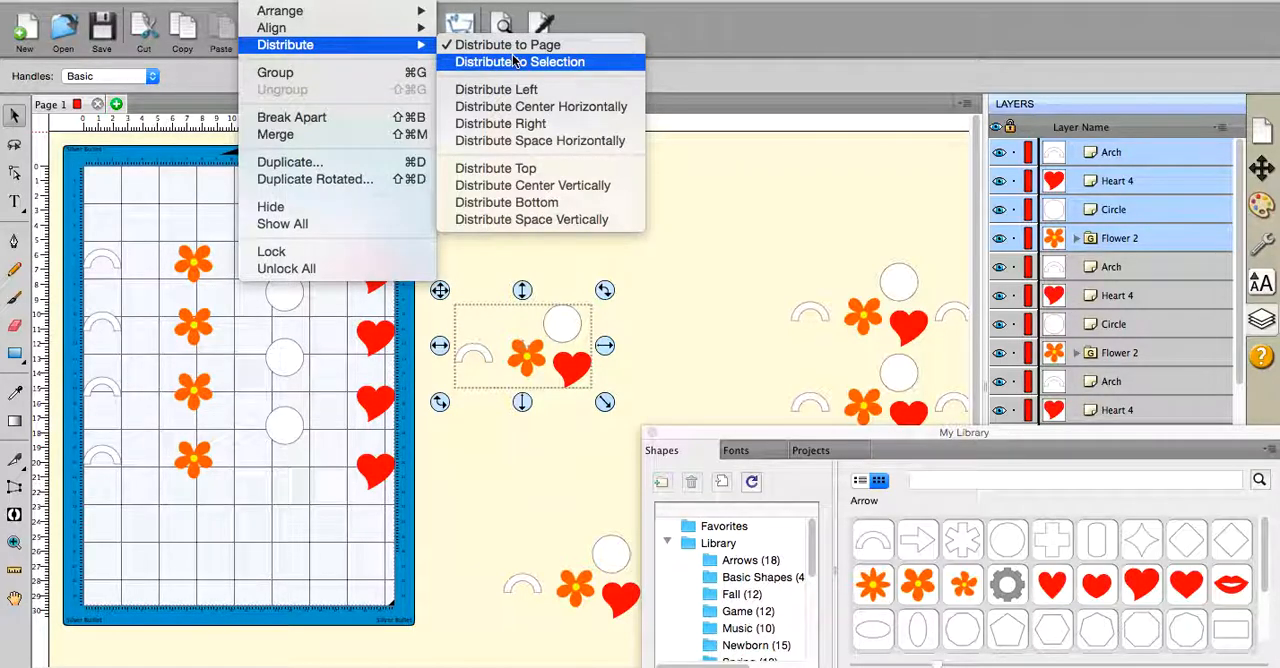
mouse_move(495, 168)
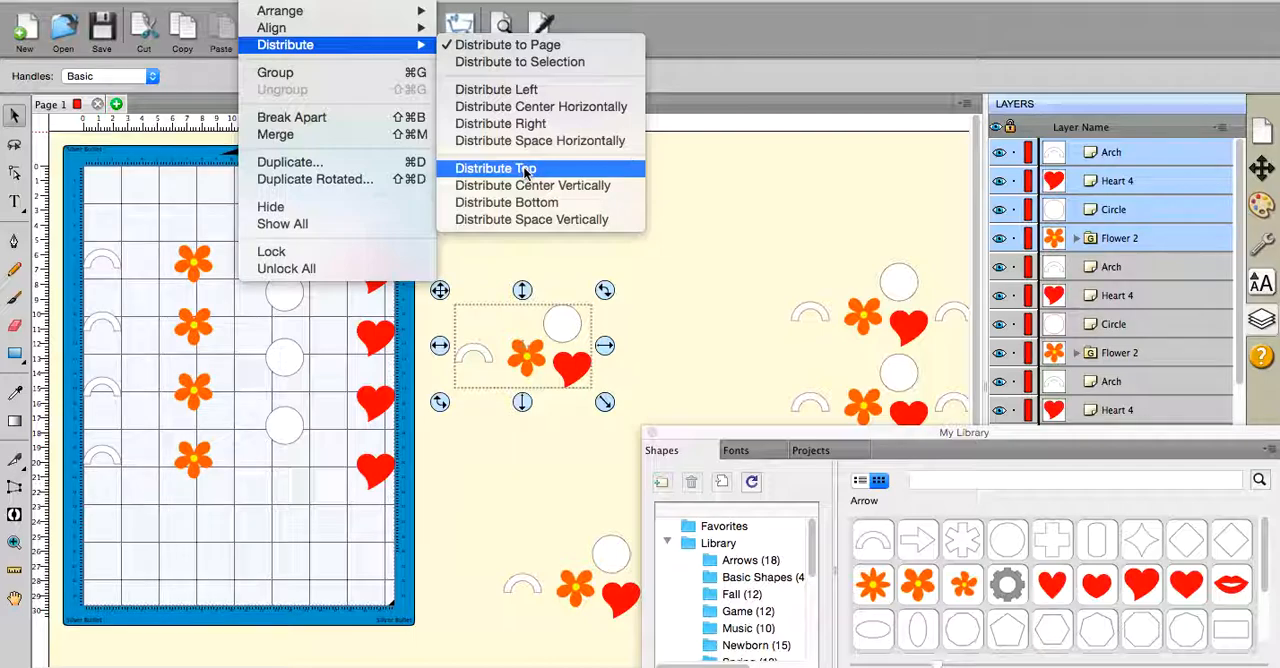
mouse_move(507, 202)
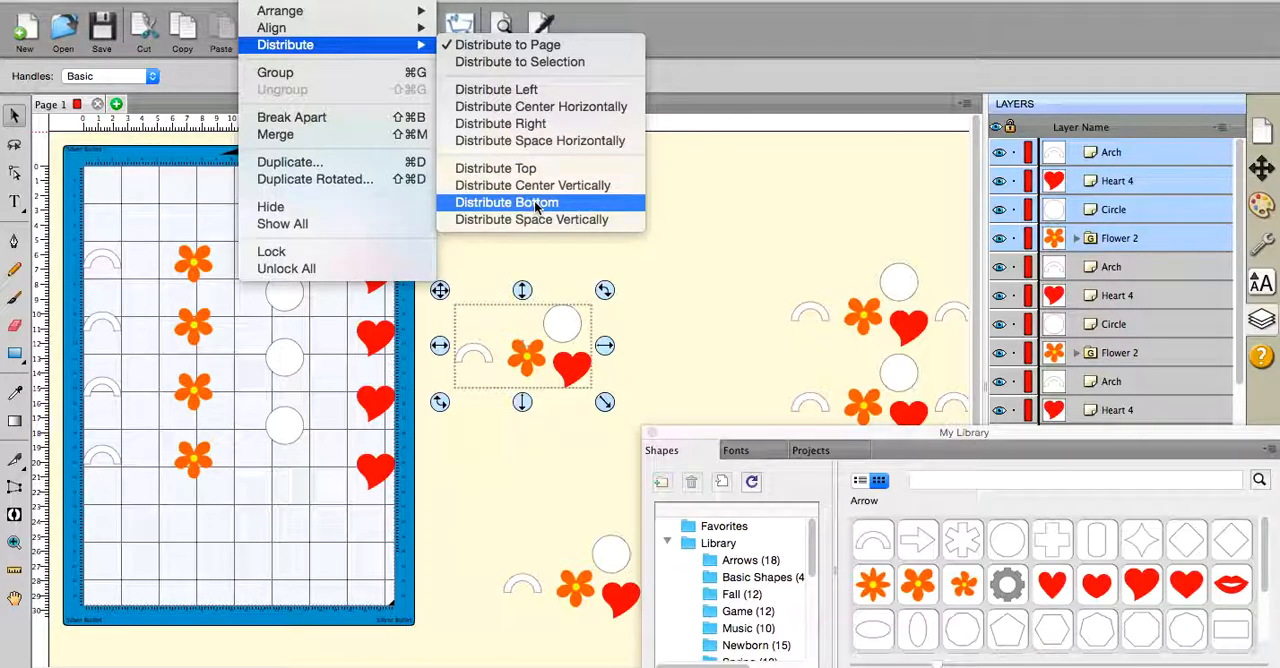
mouse_move(495, 168)
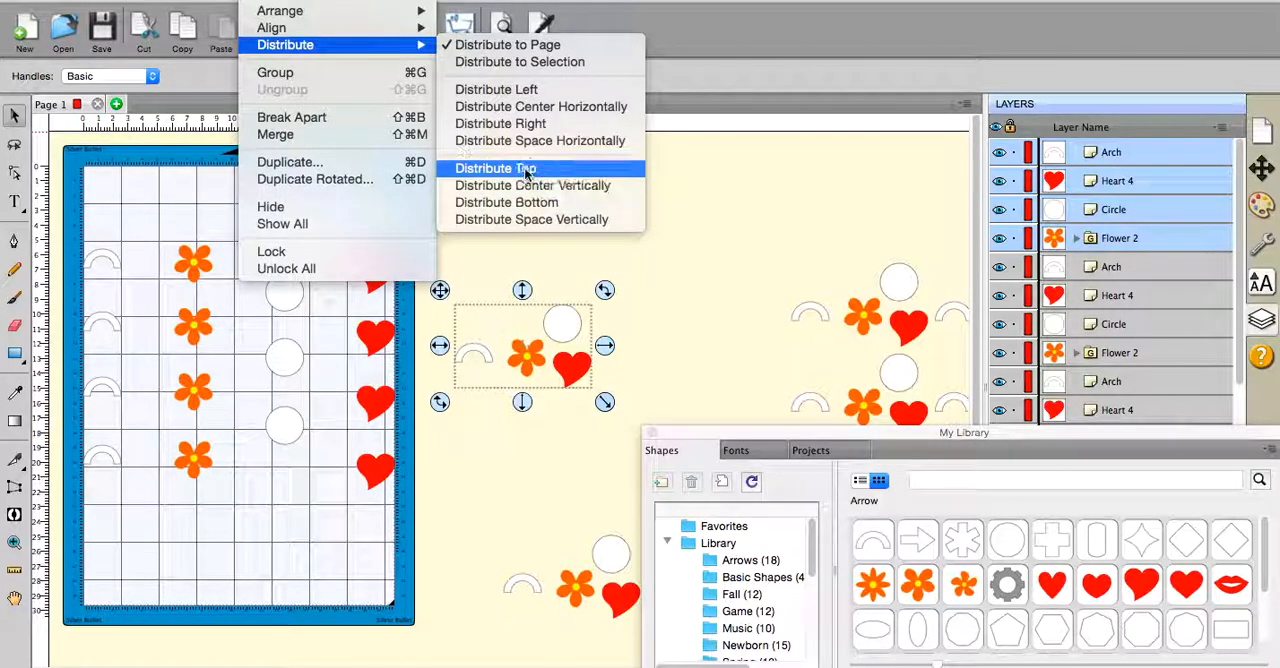
Apply page-relative Distribute Top to spread the loose set vertically down the page
left_click(494, 168)
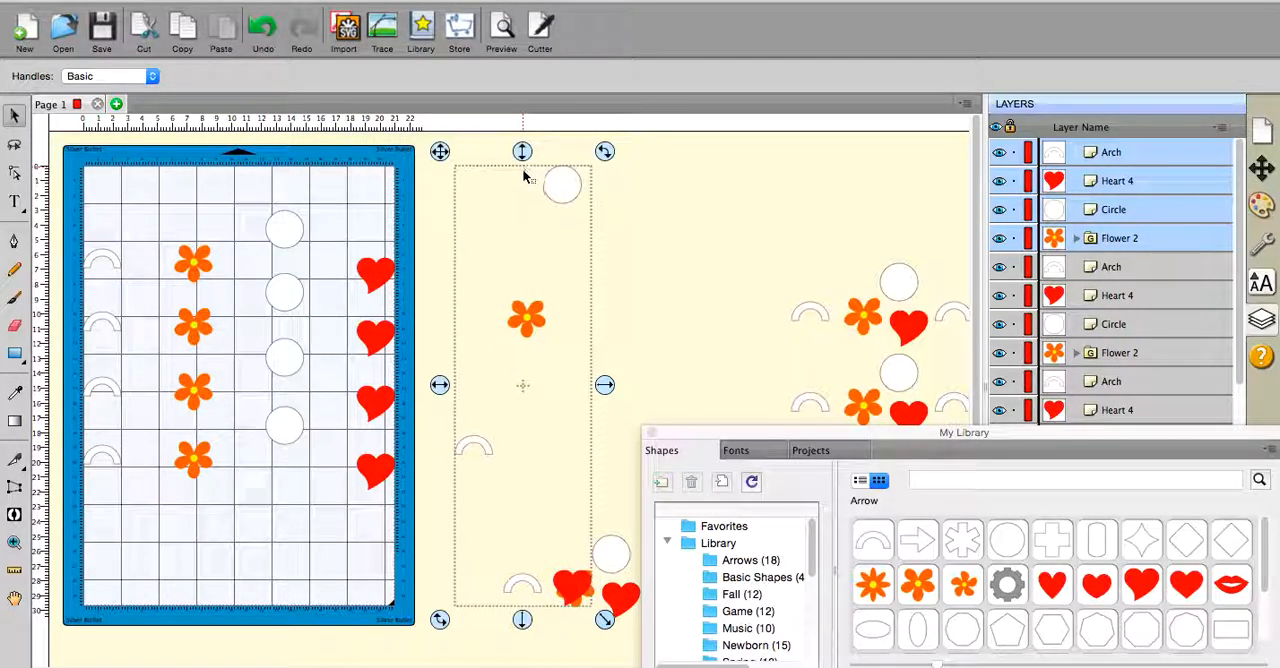
mouse_move(447, 333)
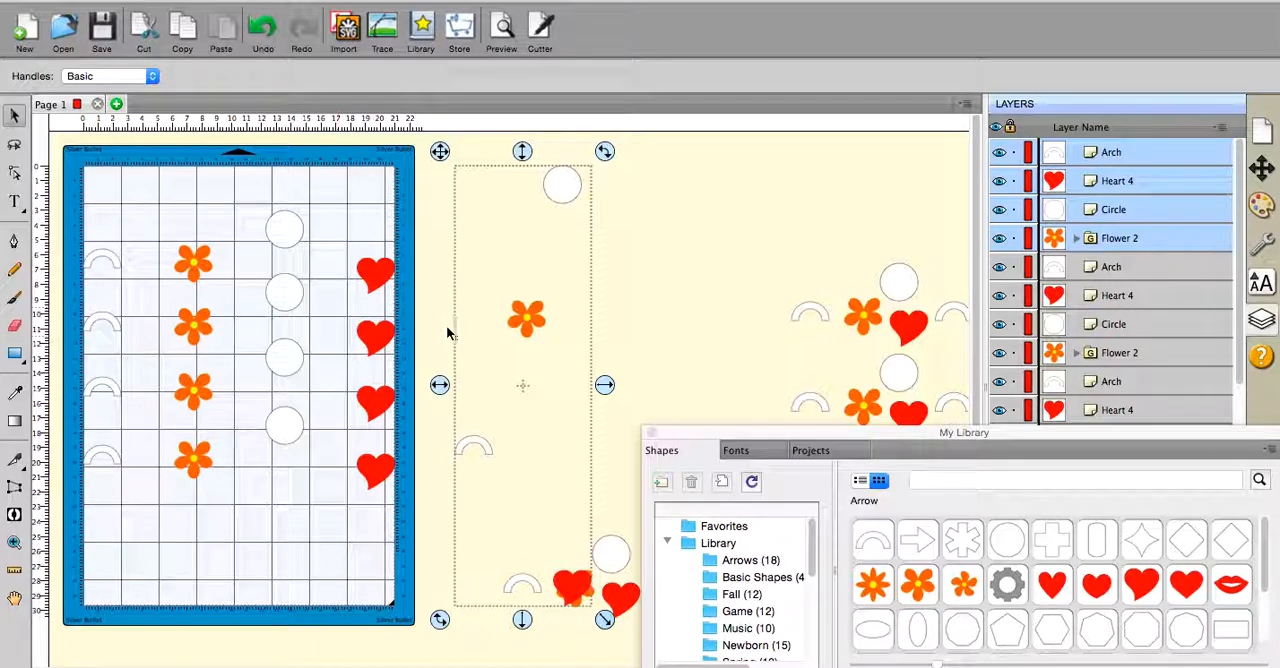
mouse_move(236, 442)
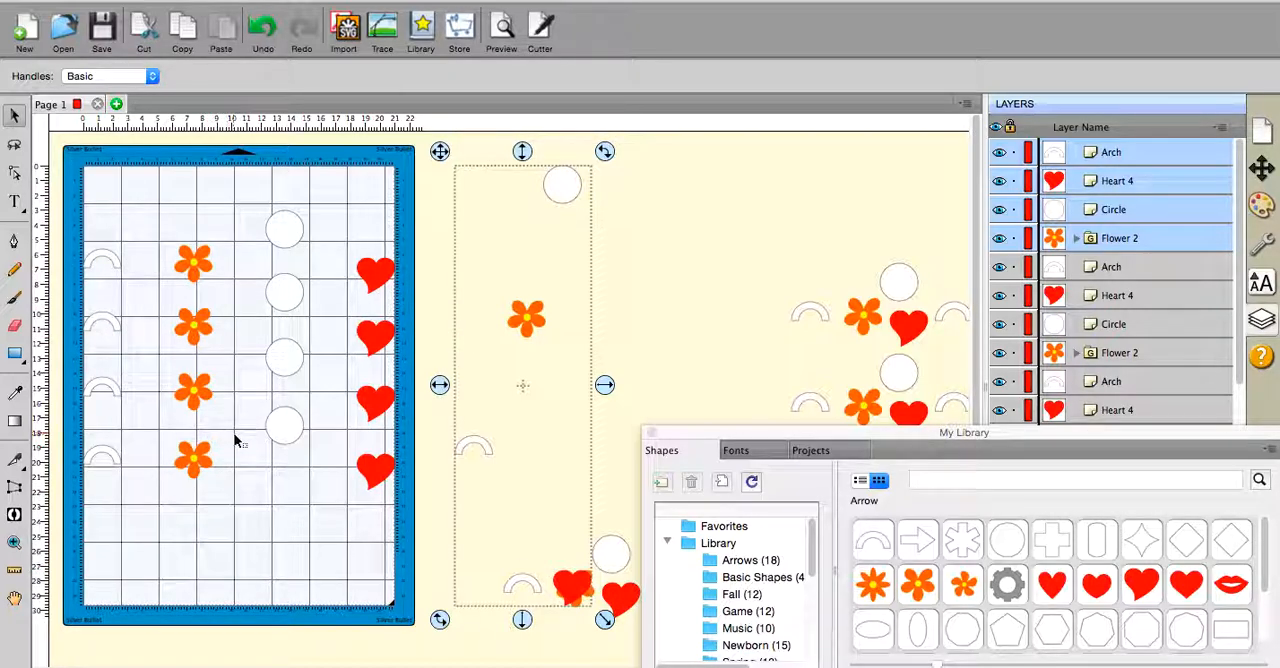
mouse_move(640, 293)
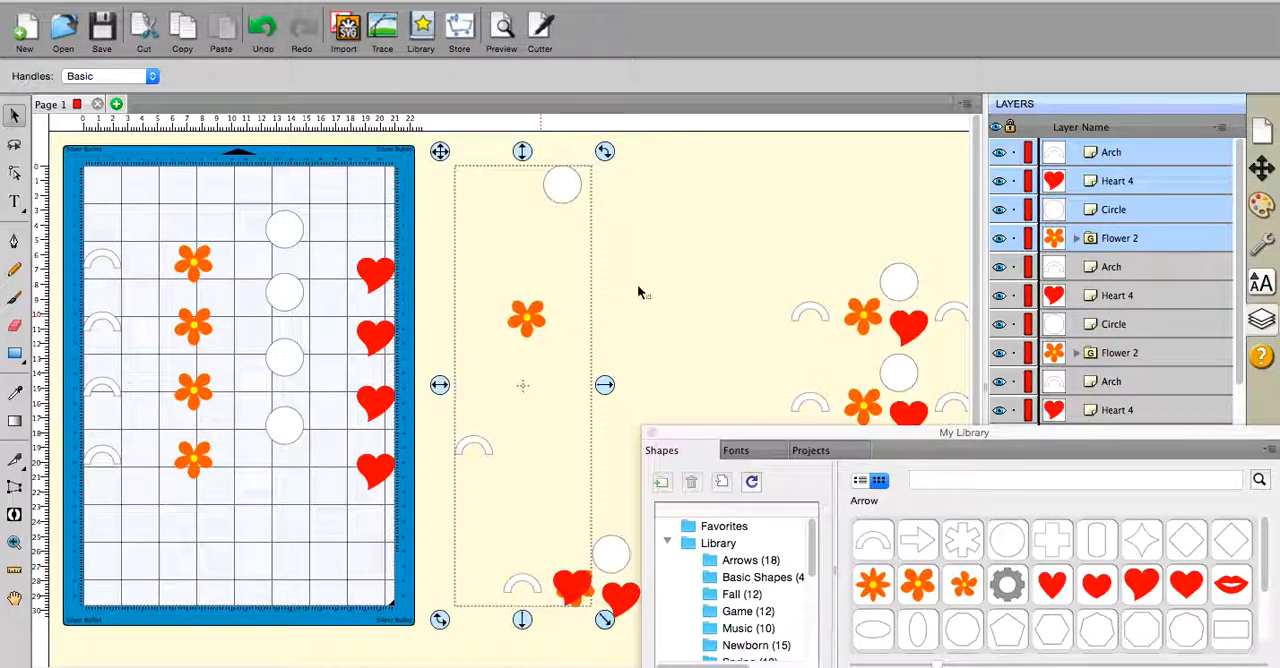
mouse_move(685, 285)
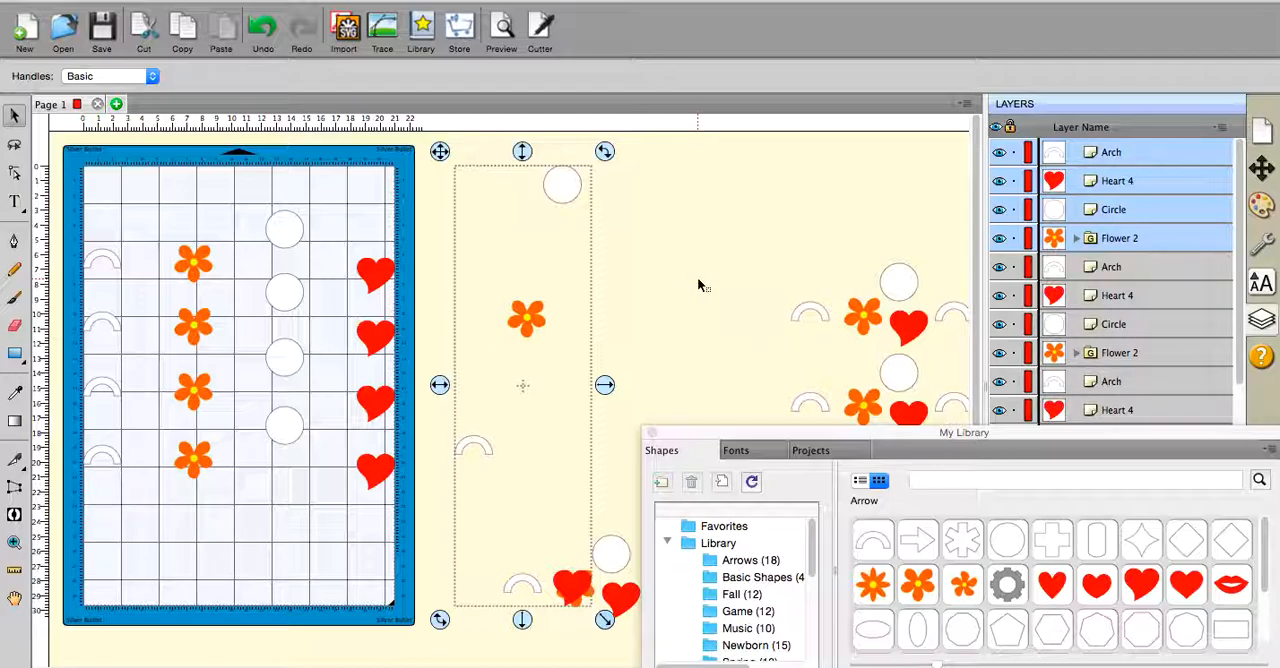
mouse_move(705, 290)
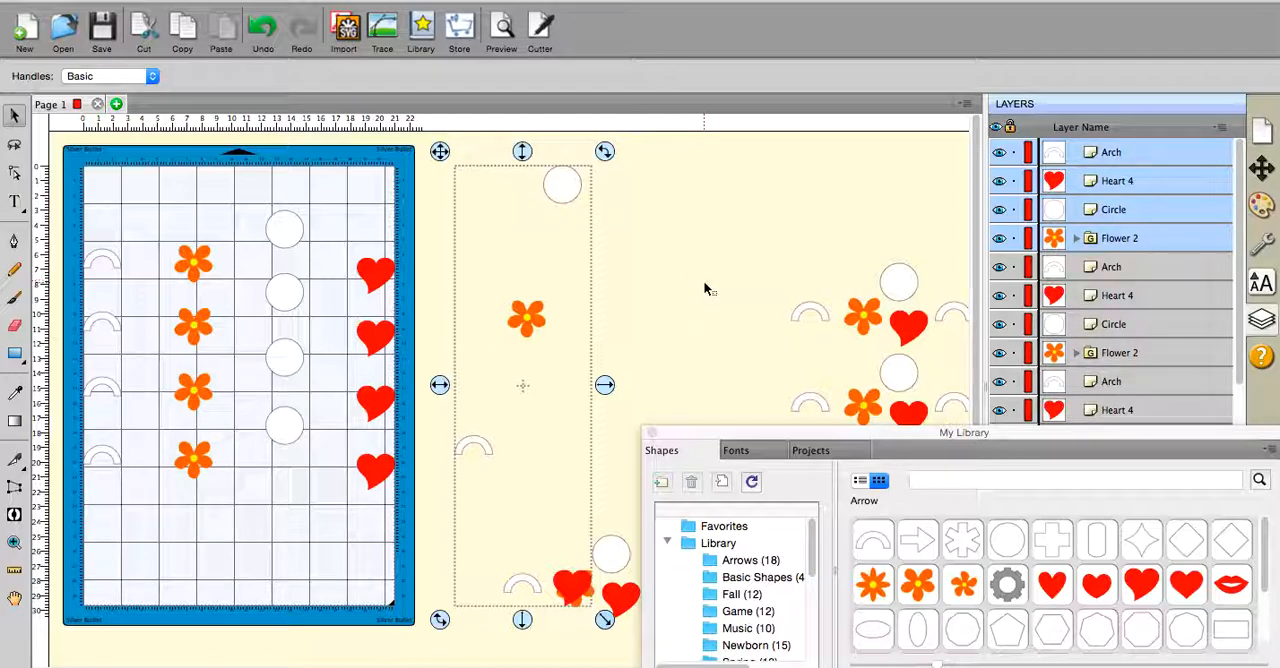
mouse_move(716, 292)
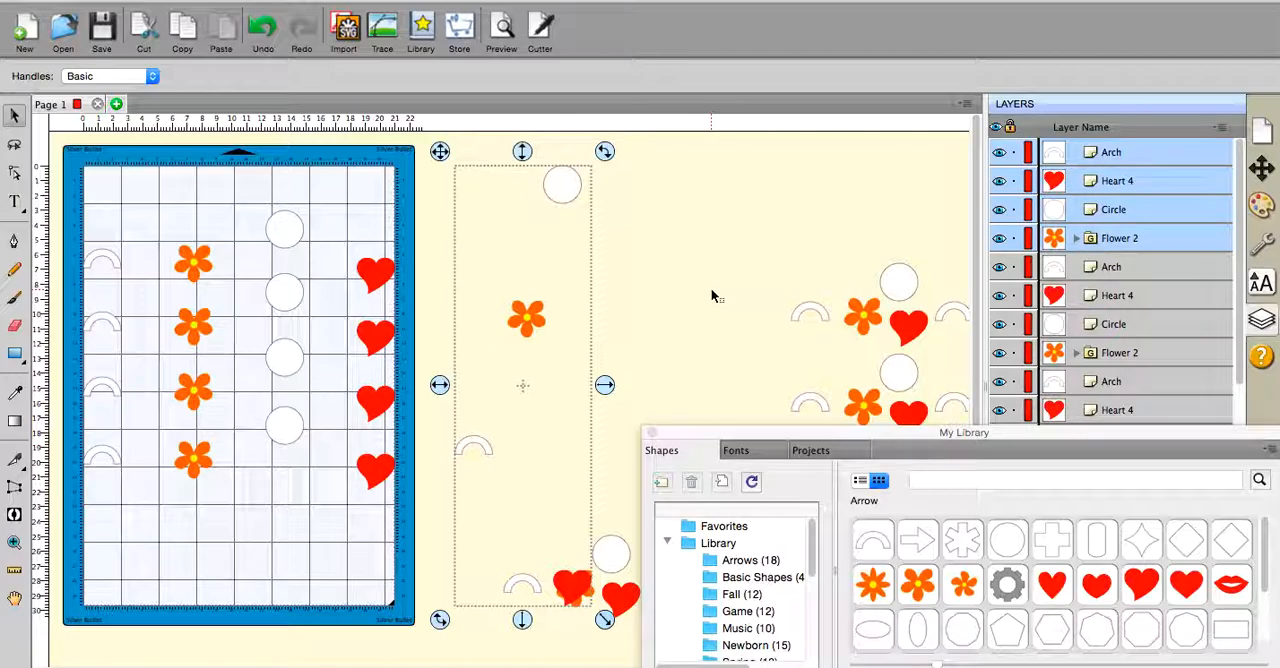
mouse_move(920, 297)
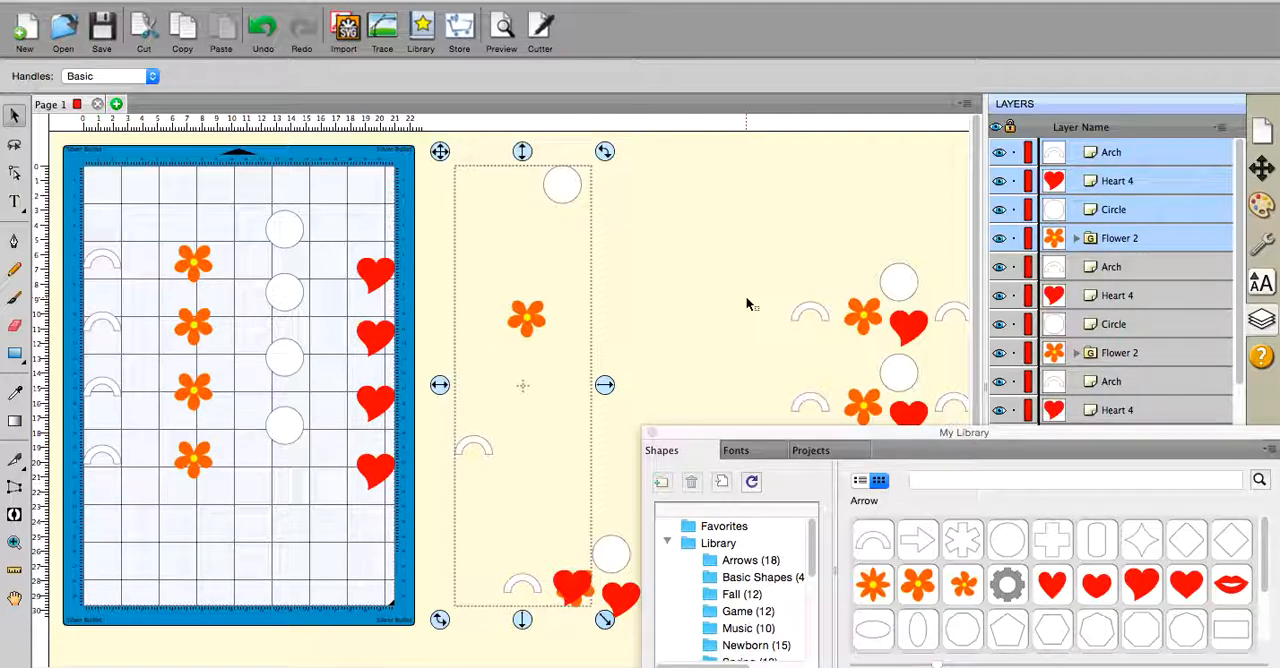
mouse_move(490, 418)
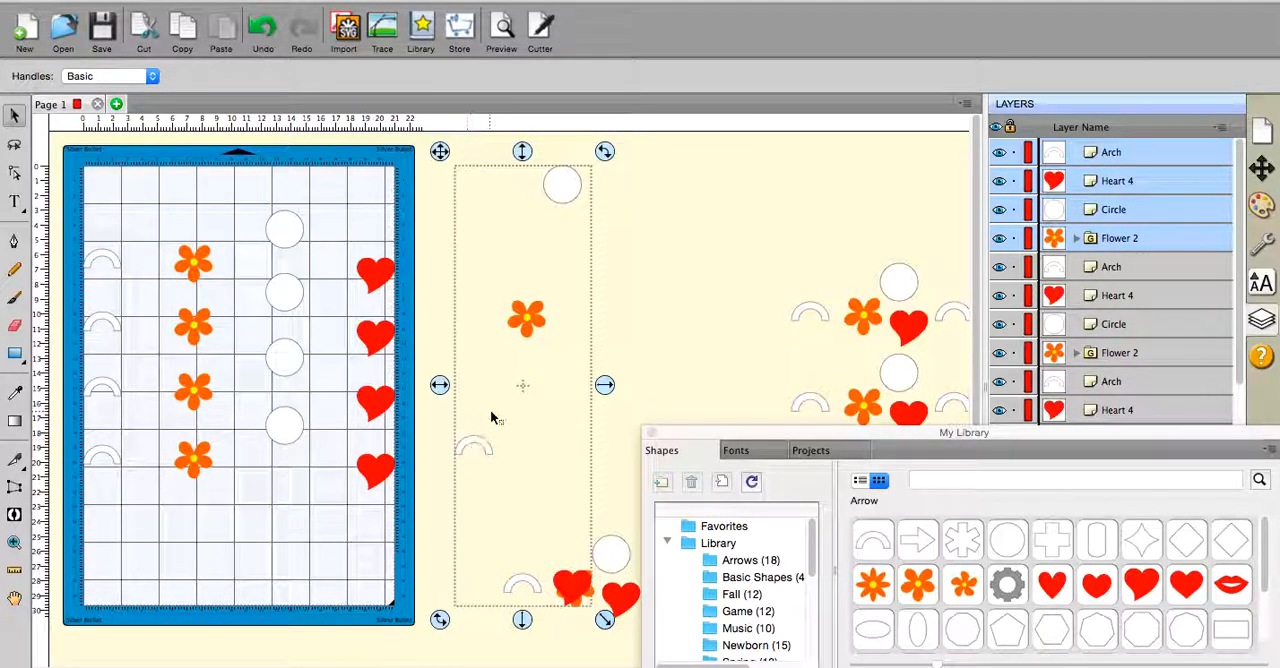
mouse_move(543, 428)
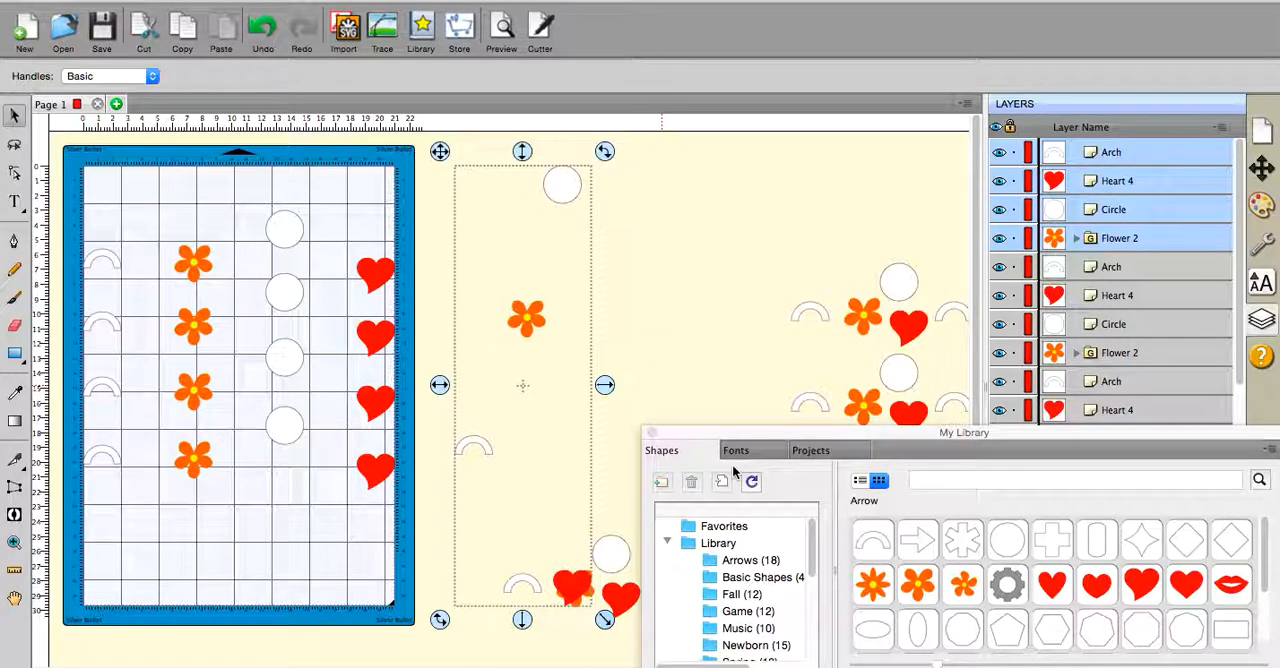
mouse_move(700, 465)
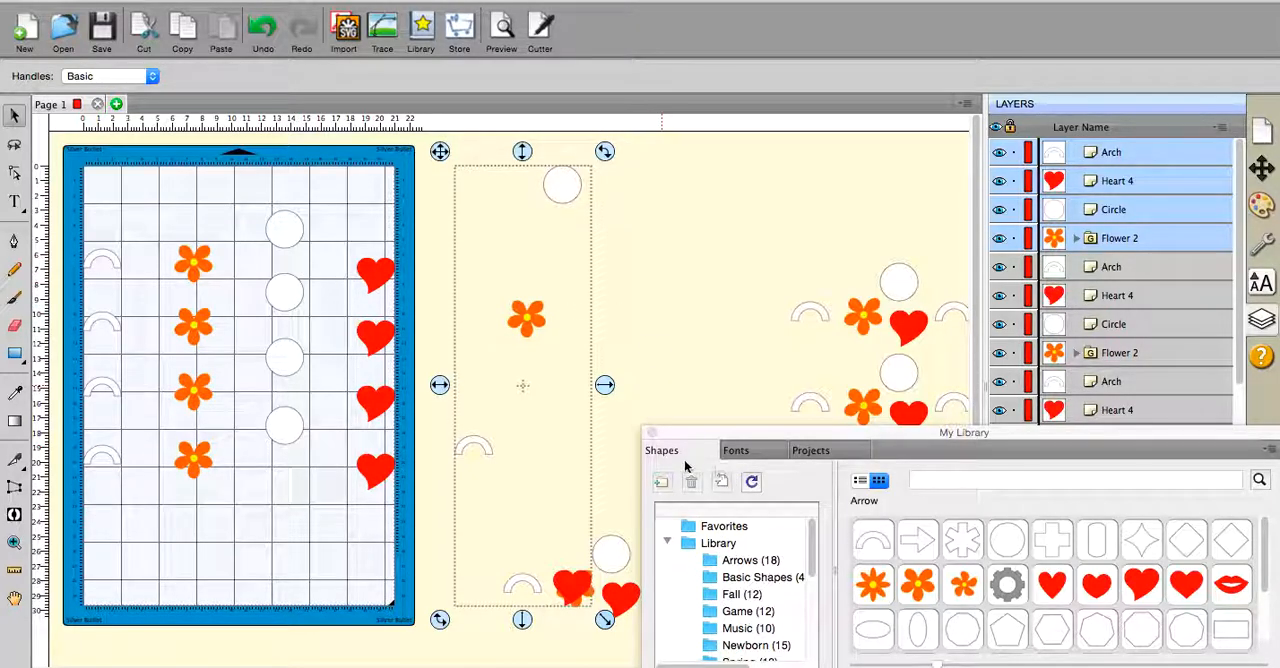
mouse_move(690, 365)
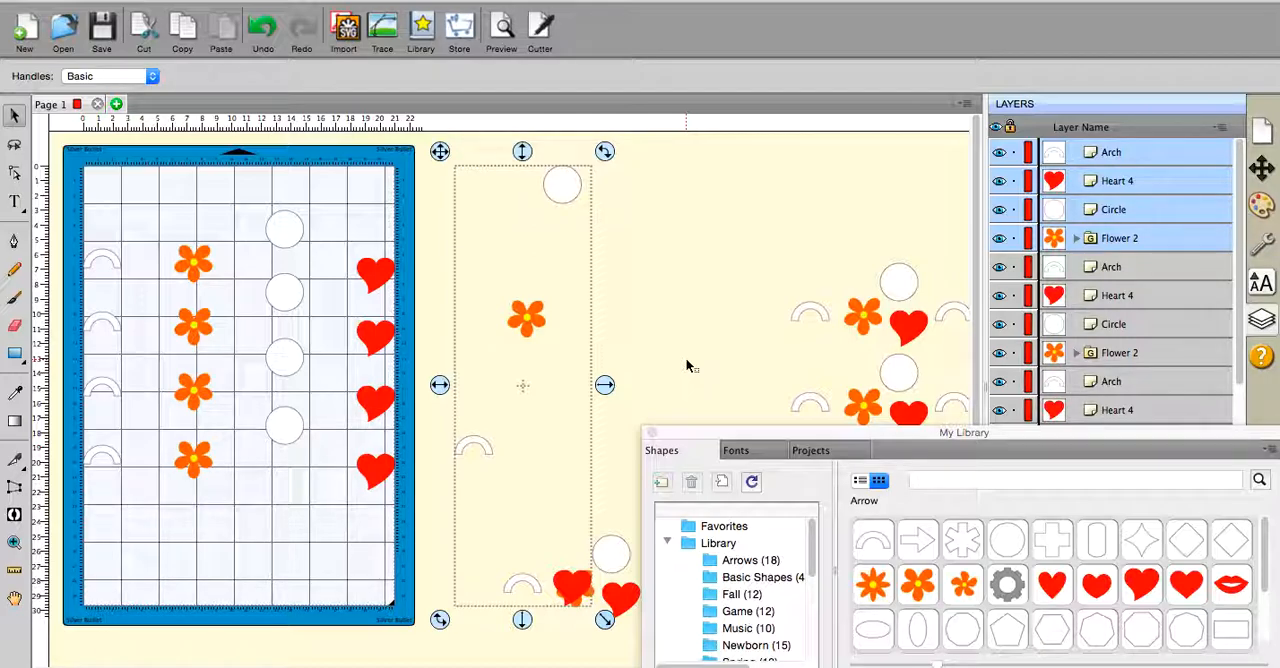
mouse_move(748, 318)
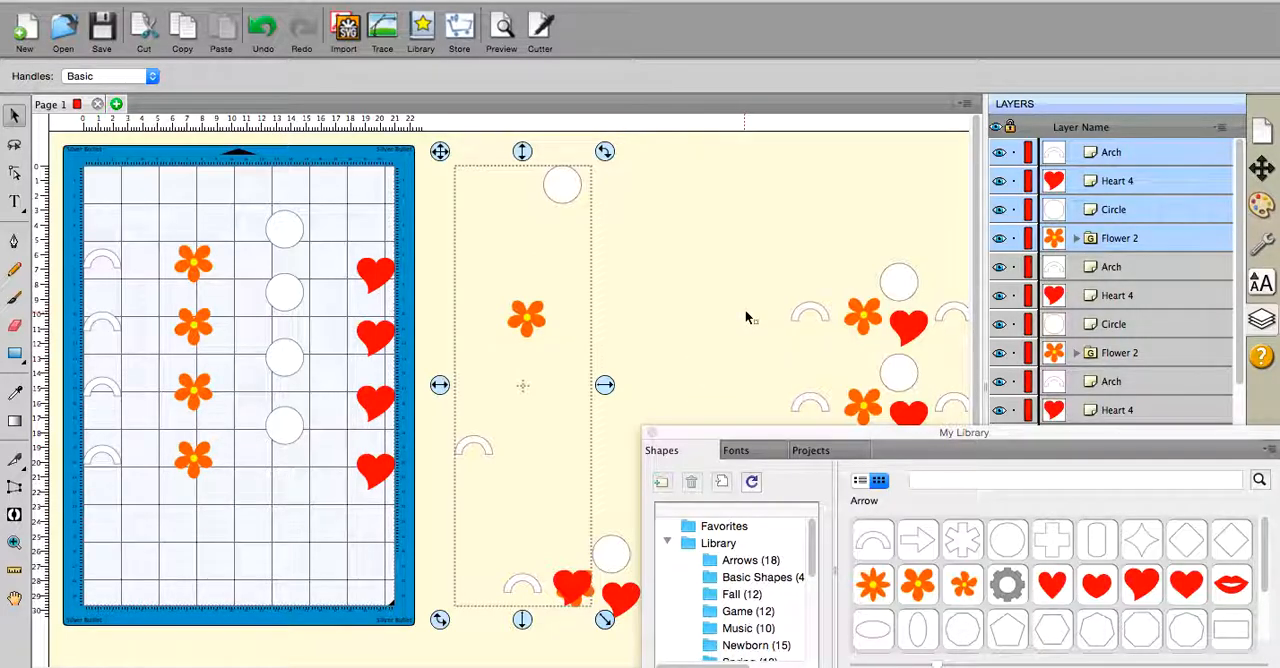
mouse_move(793, 307)
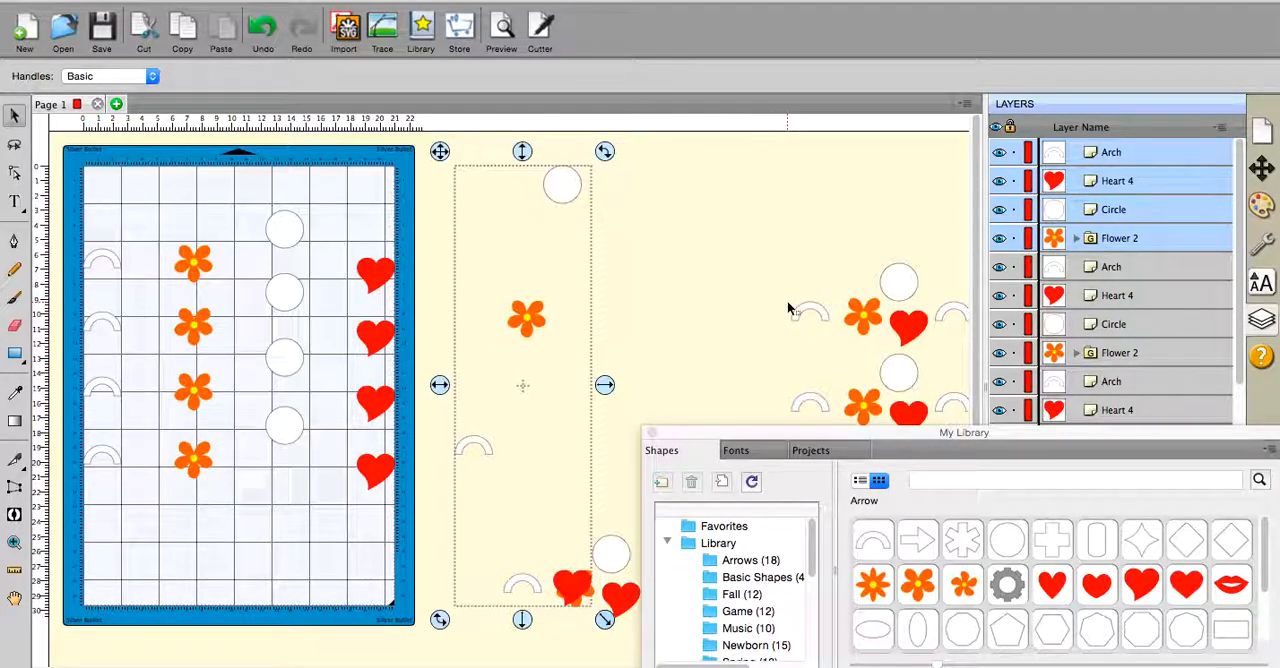
mouse_move(800, 305)
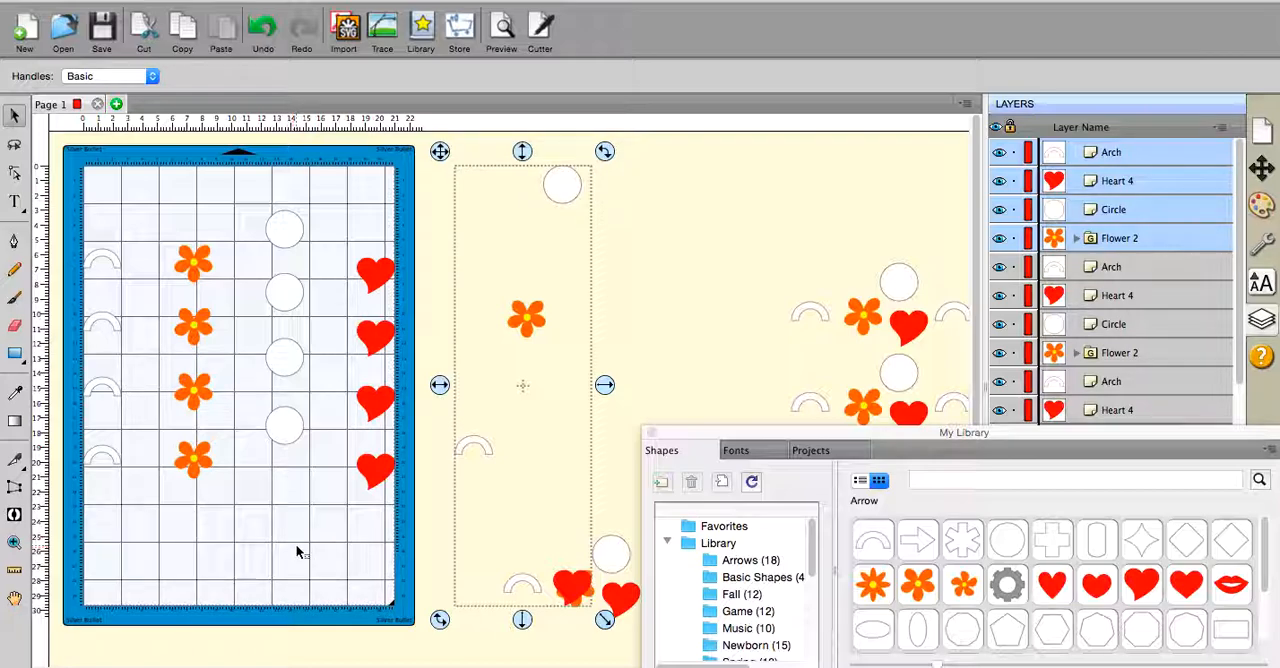
mouse_move(336, 547)
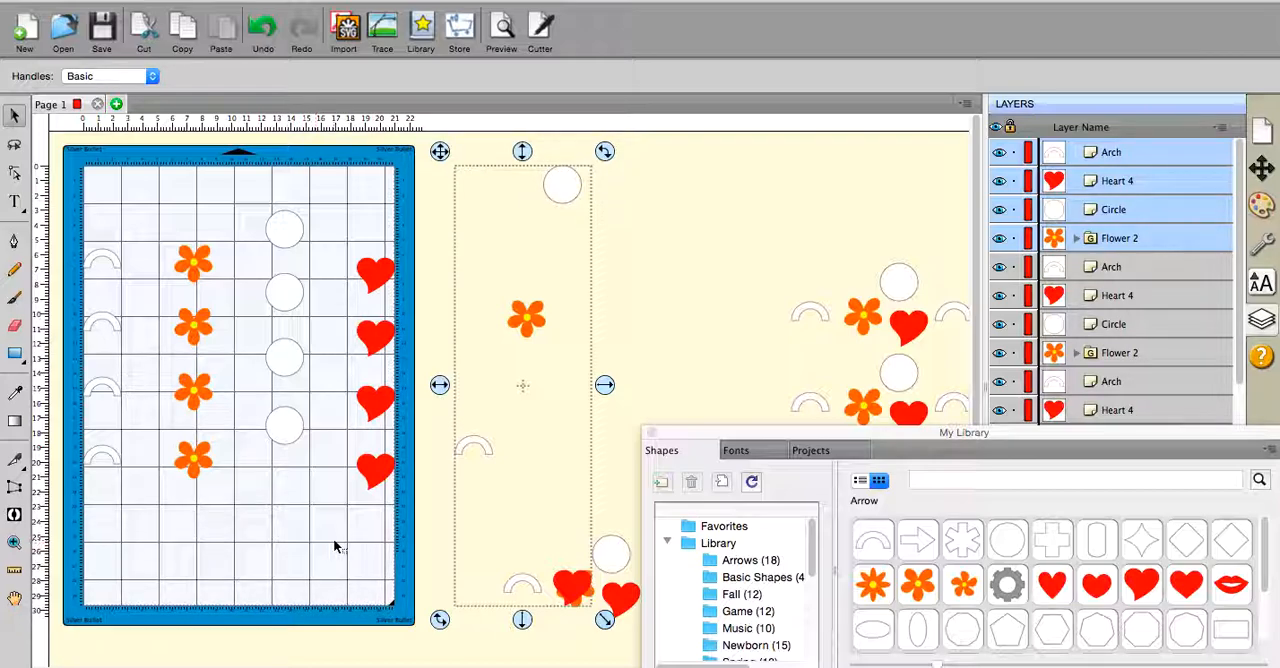
mouse_move(370, 554)
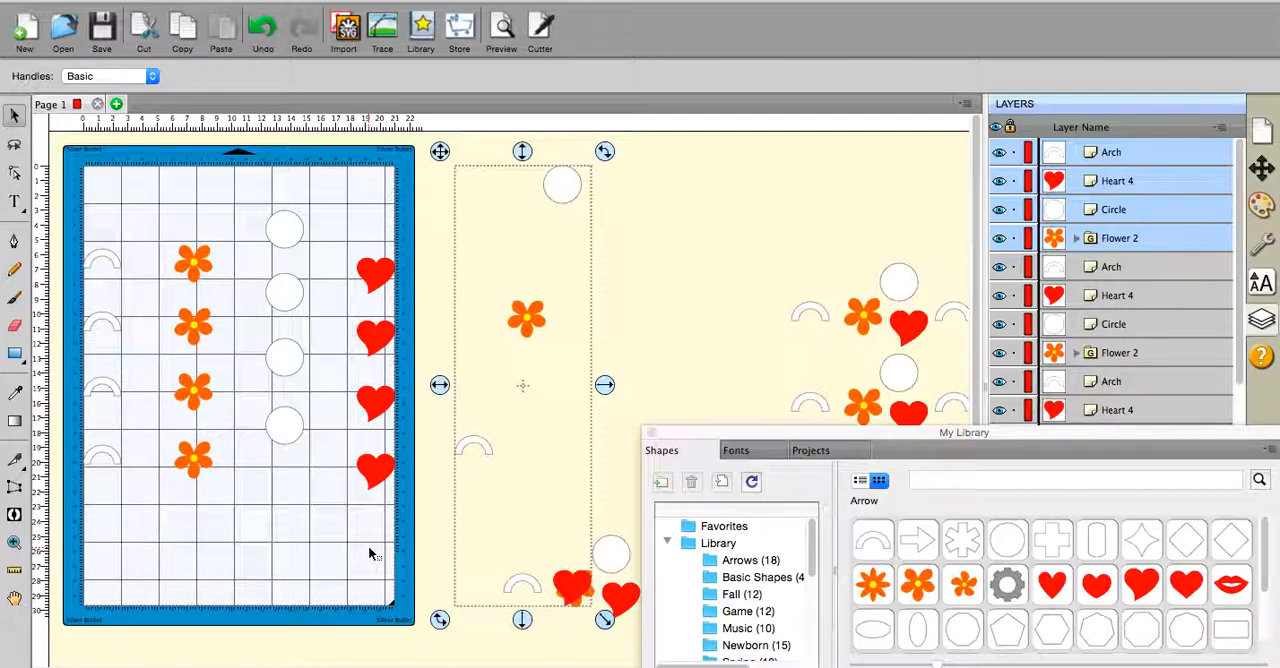
mouse_move(385, 518)
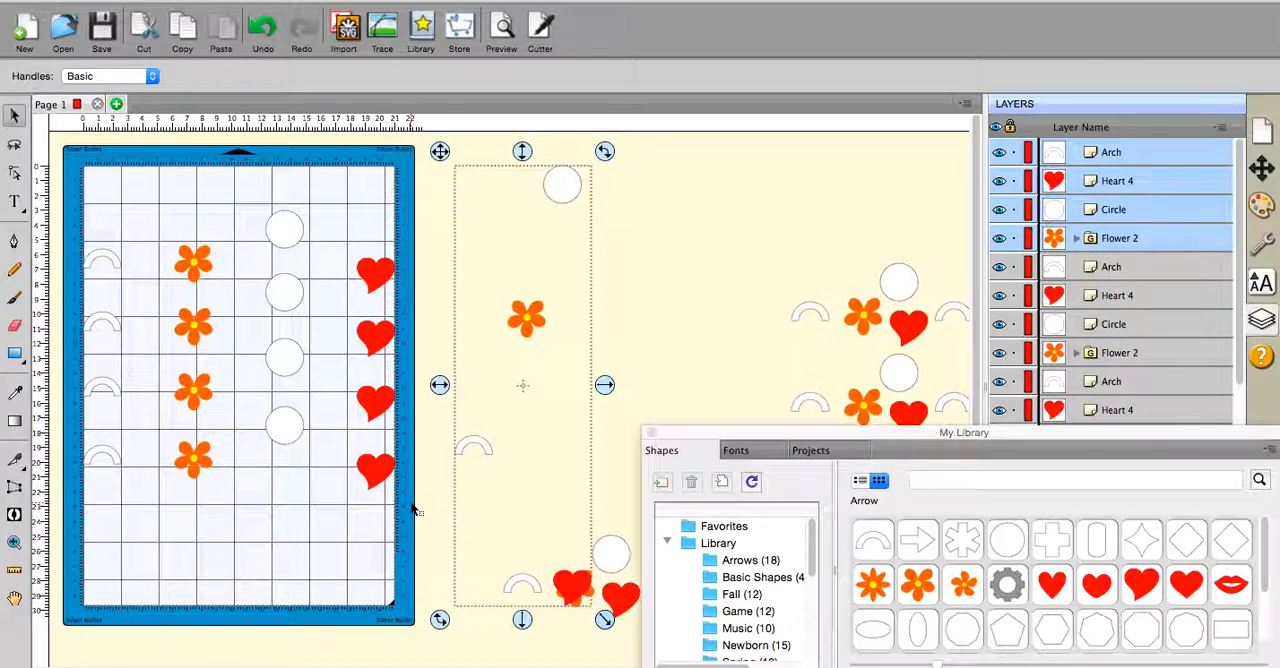
mouse_move(620, 340)
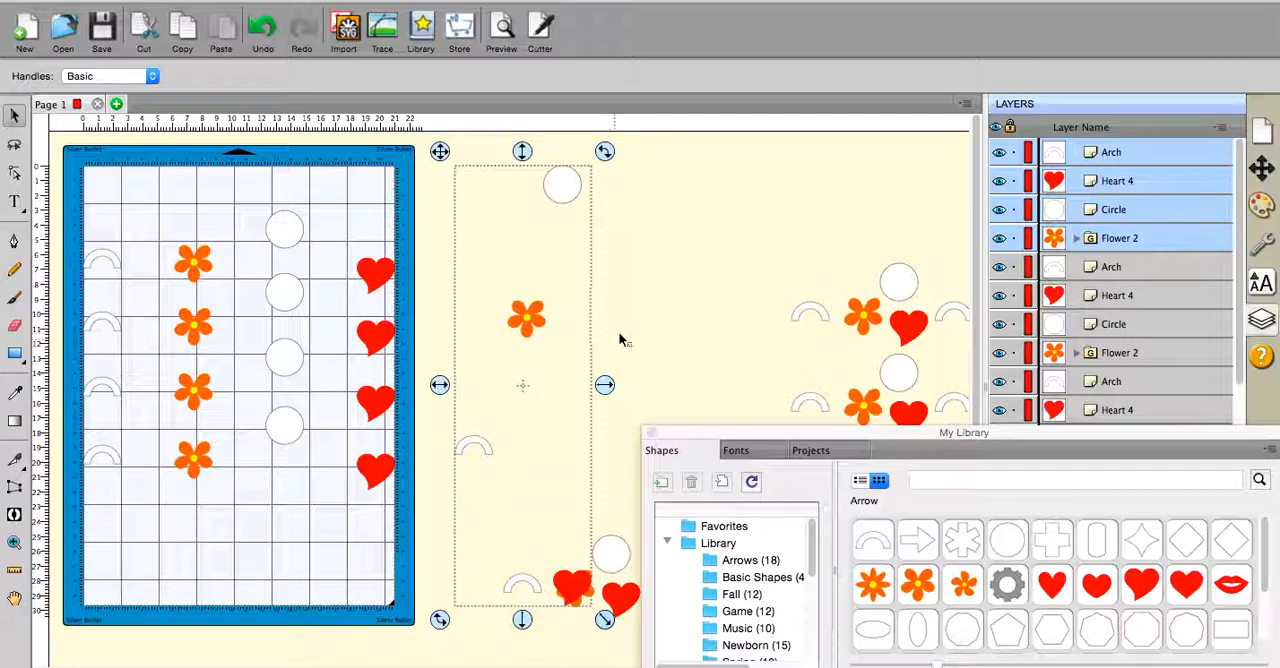